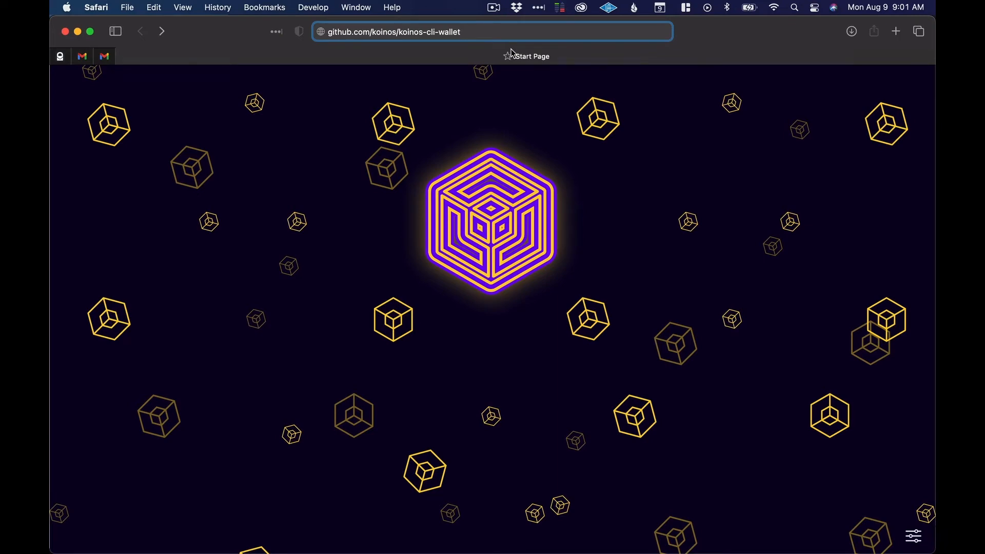
Step: Load the koinos/koinos-cli-wallet GitHub repository and open its v0.1.1 release
key("Return")
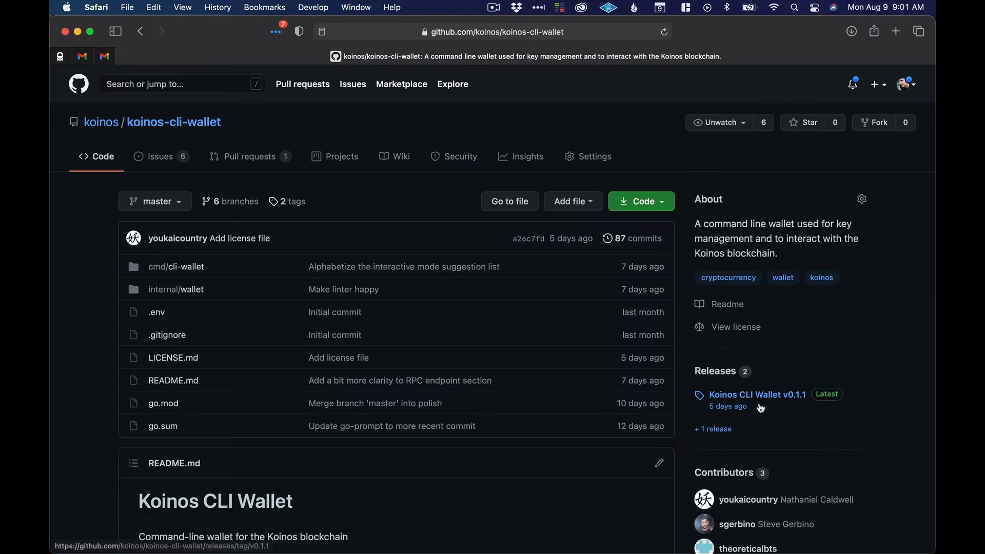
left_click(713, 429)
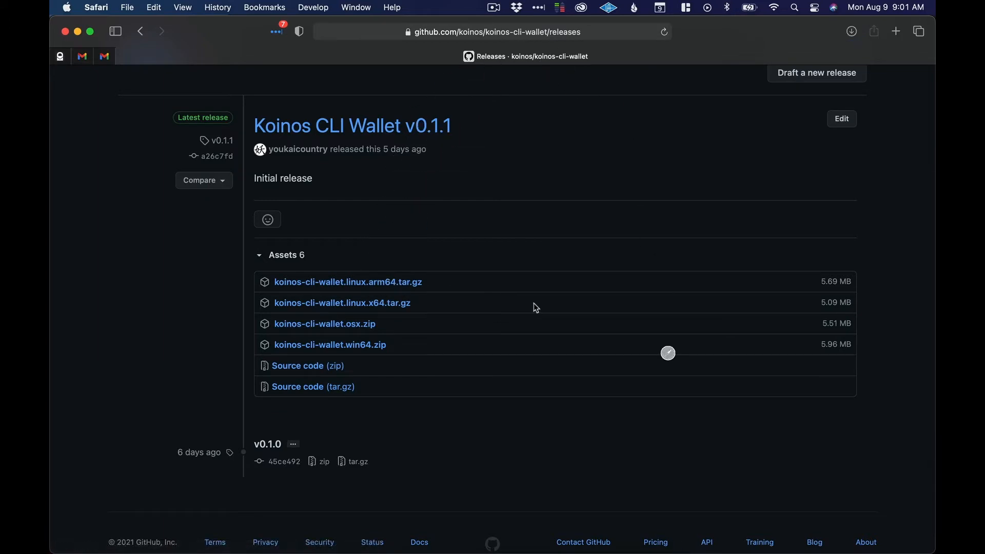
mouse_move(678, 542)
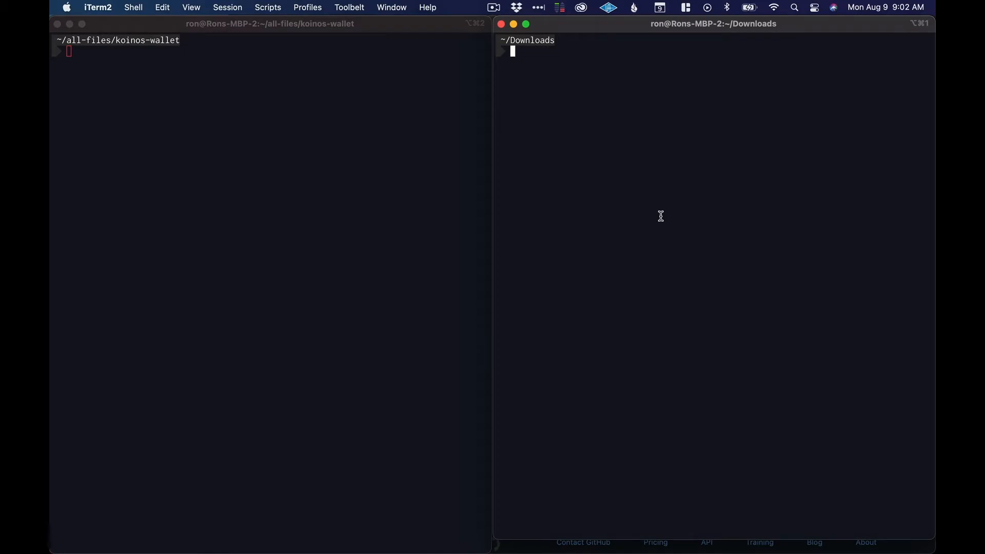
Step: Move koinos-cli-wallet.osx into ~/all-files/koinos-cli-wallet and launch it with --rpc and the server address
type("mv koinos-cli-wallet.osx ~/all-files/koinos-cli-wallet")
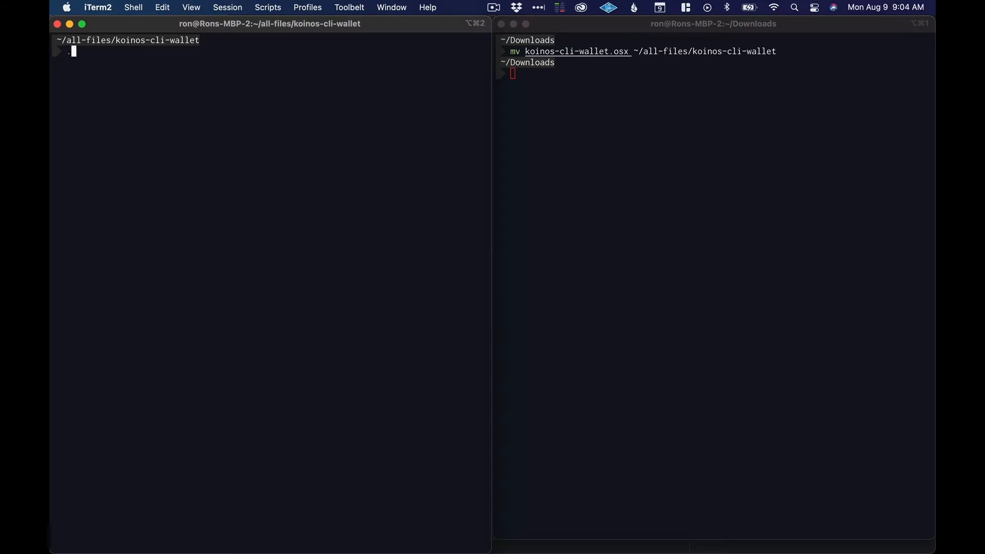
type("./koinos-cli-wallet --")
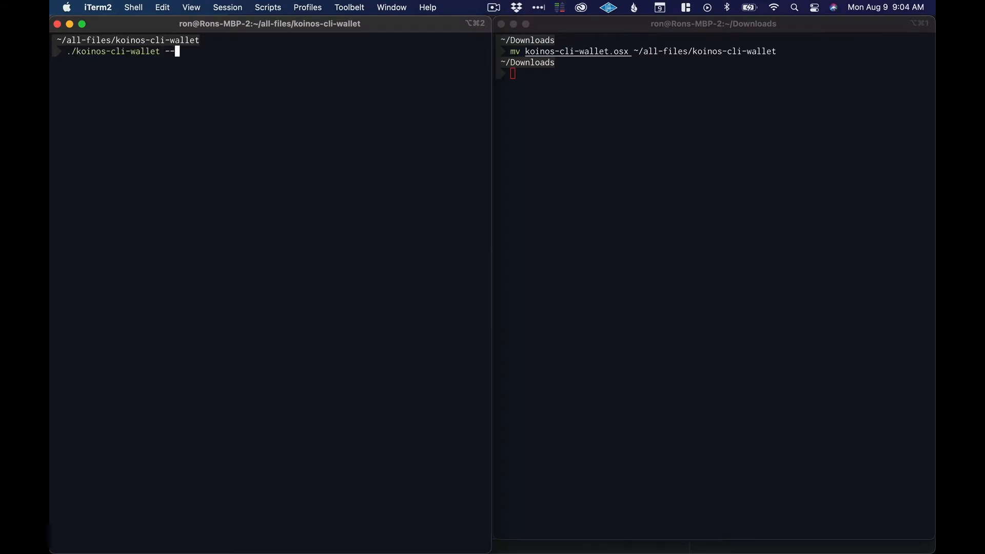
type("rpc")
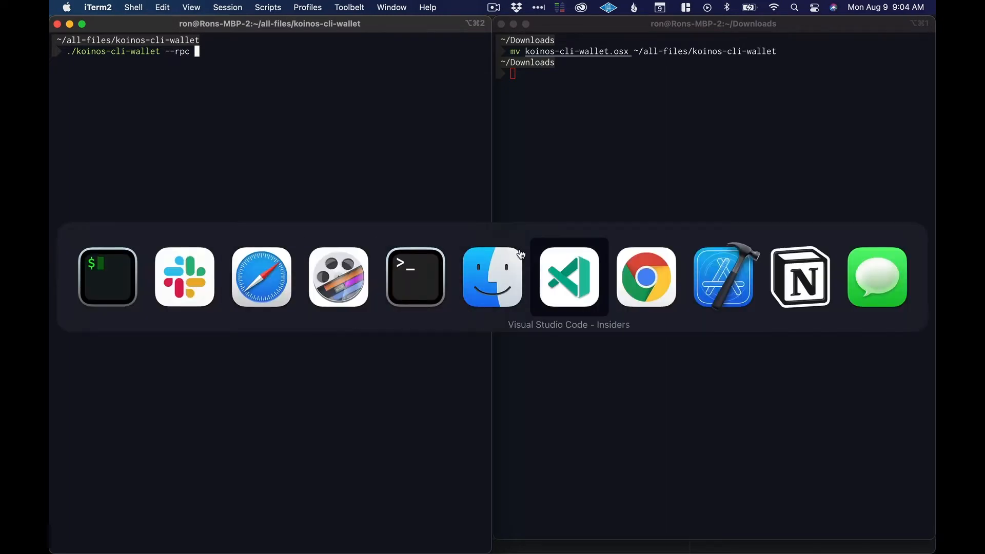
left_click(568, 277)
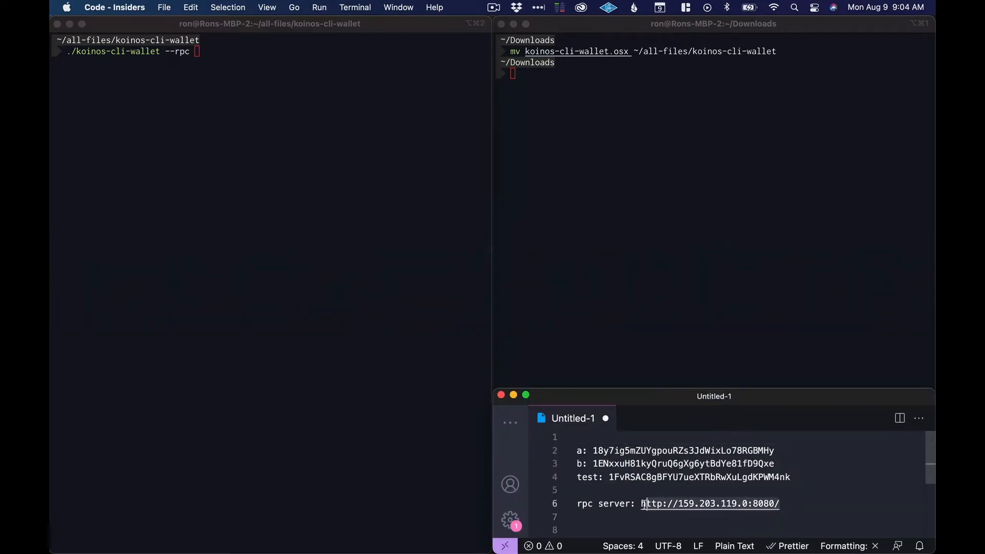
left_click(304, 98)
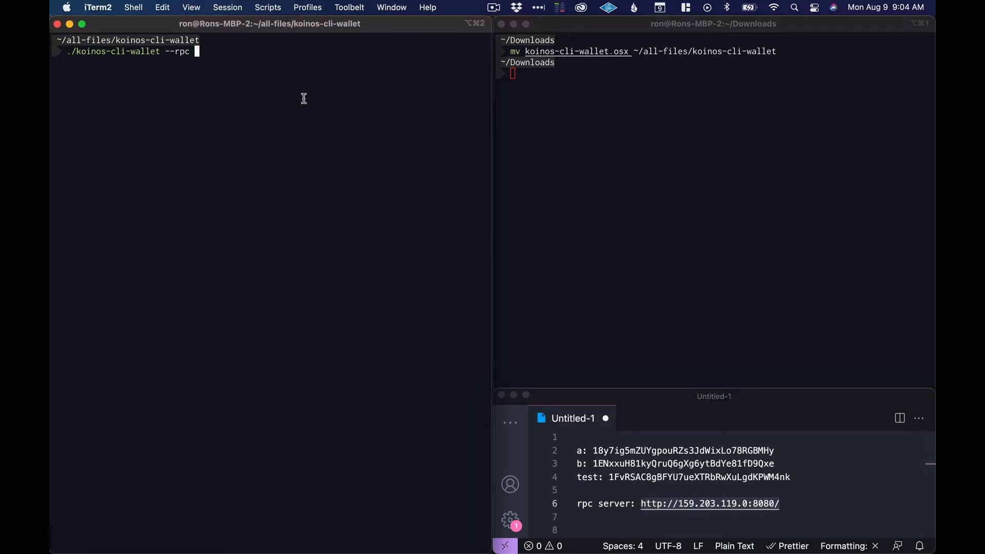
key("Return")
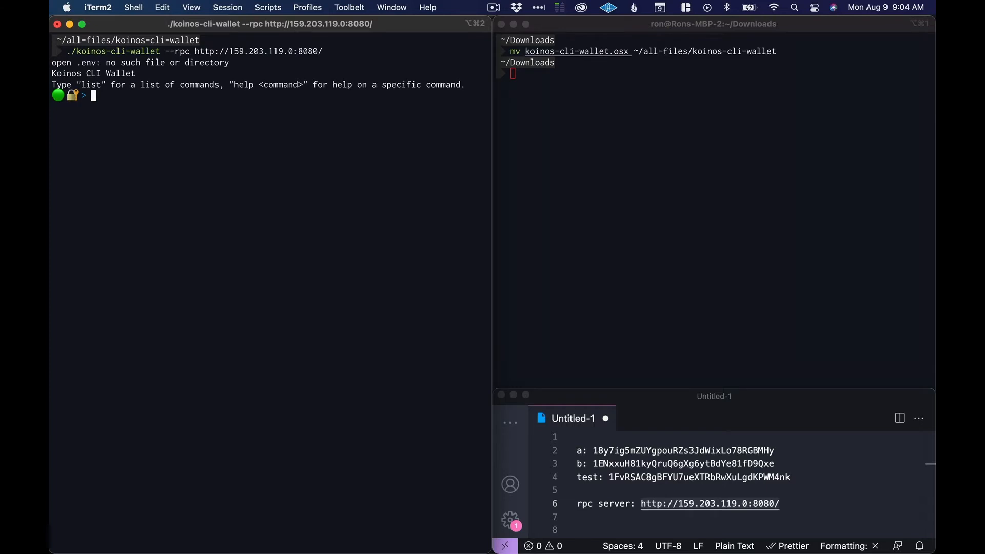
Step: Check address b's balance (1484299 tKOIN), allowing the wallet's network connection
type("balance")
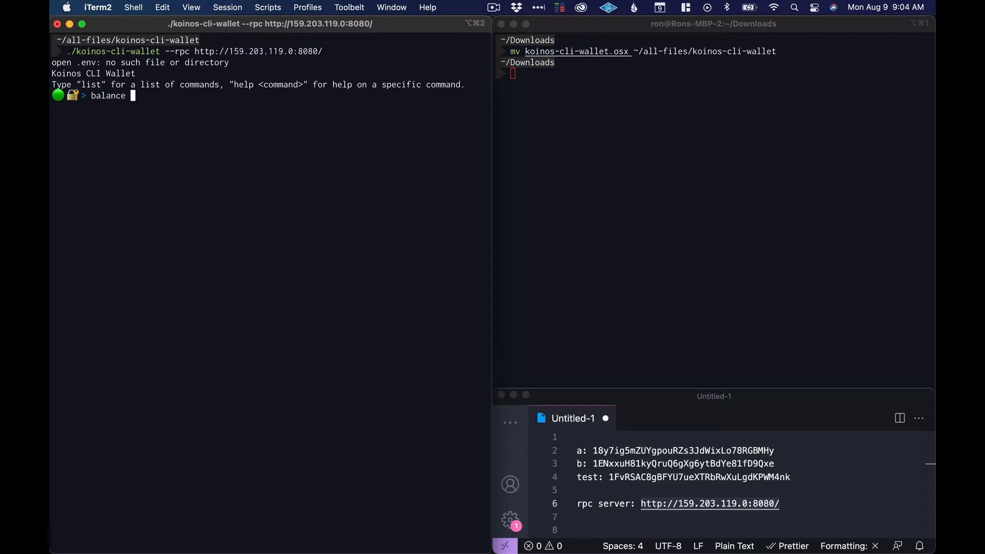
left_click(685, 464)
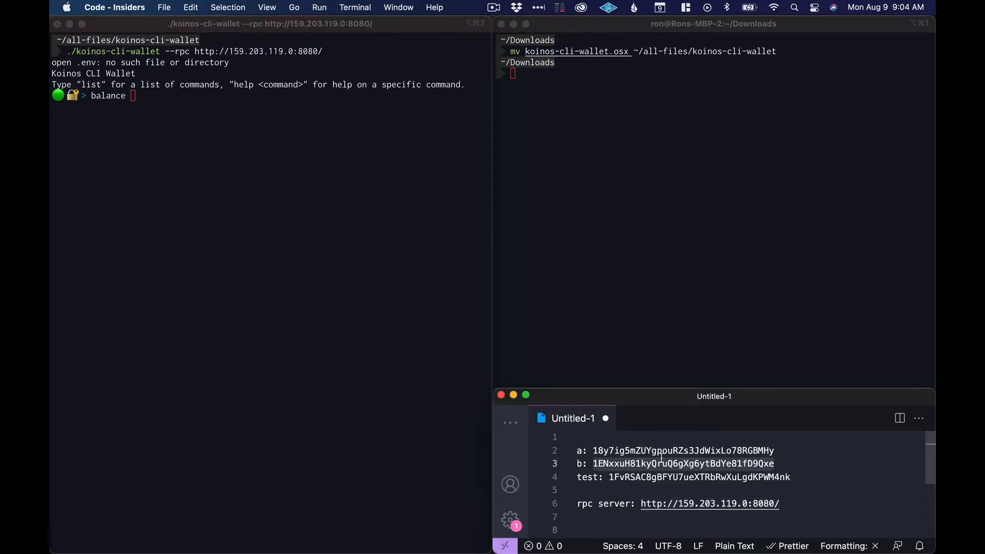
key("Return")
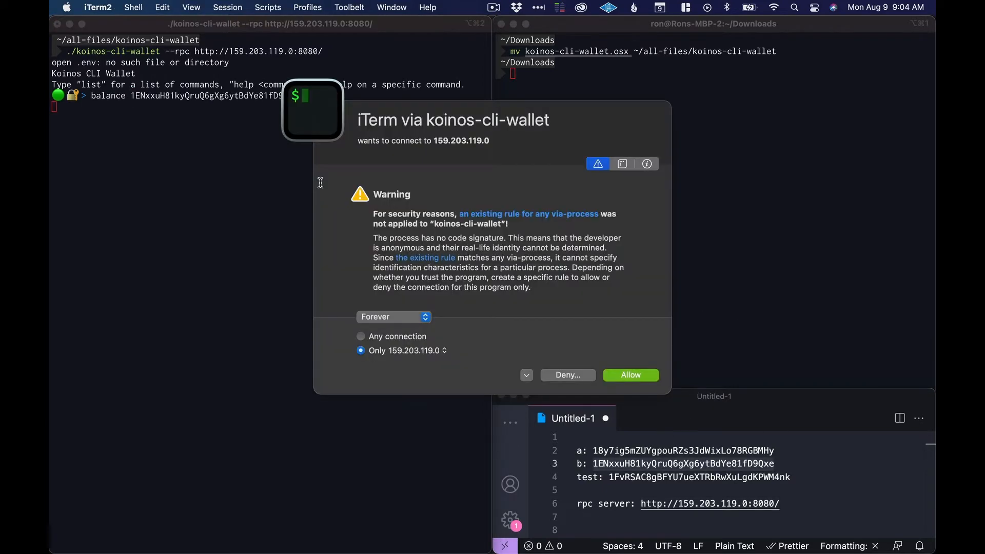
left_click(630, 375)
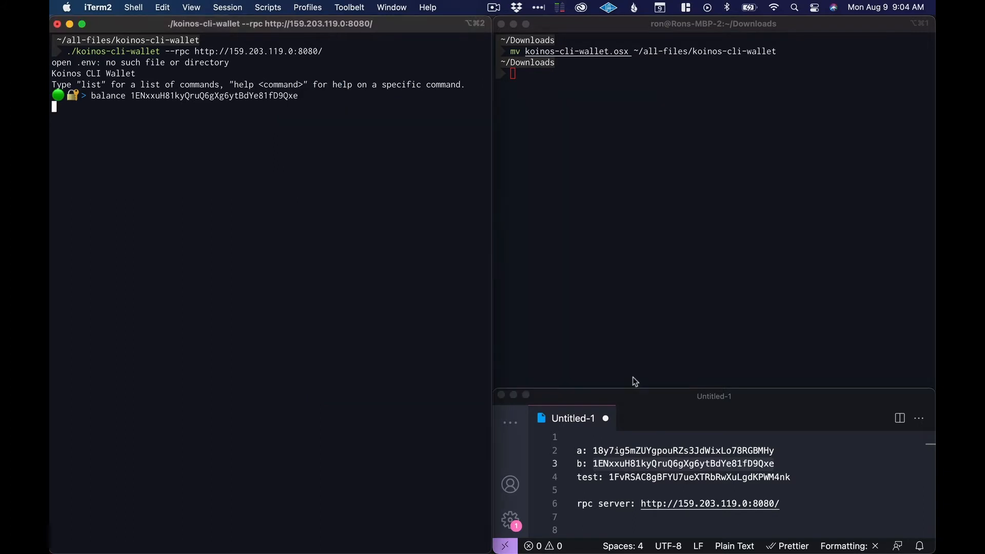
key("Return")
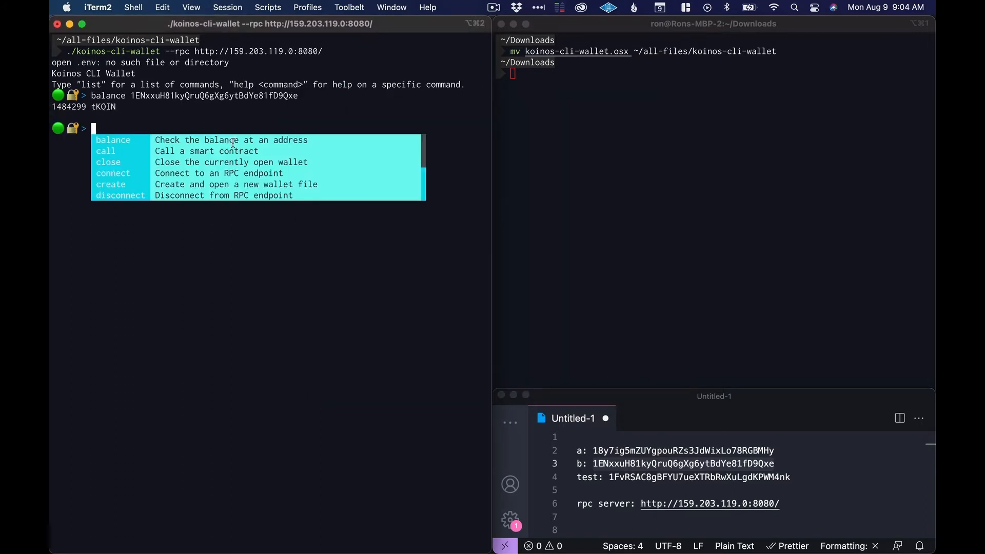
mouse_move(386, 260)
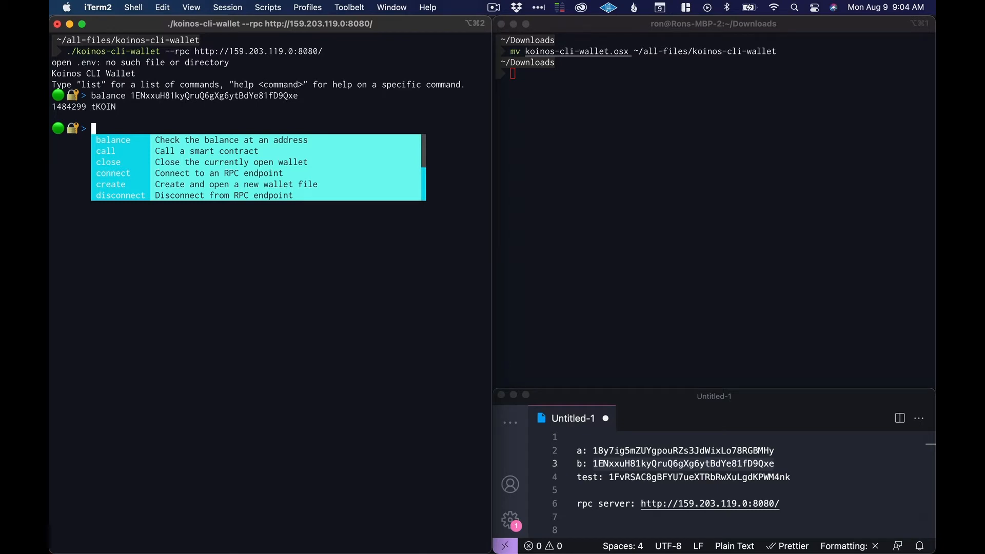
Step: Browse the list, info, call and help commands, then submit a bare create command
type("create")
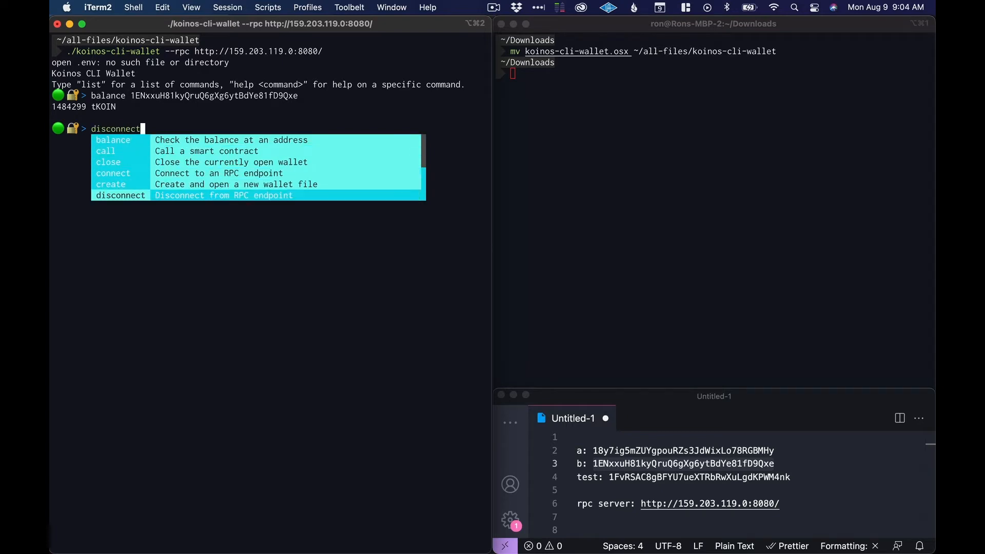
type("list")
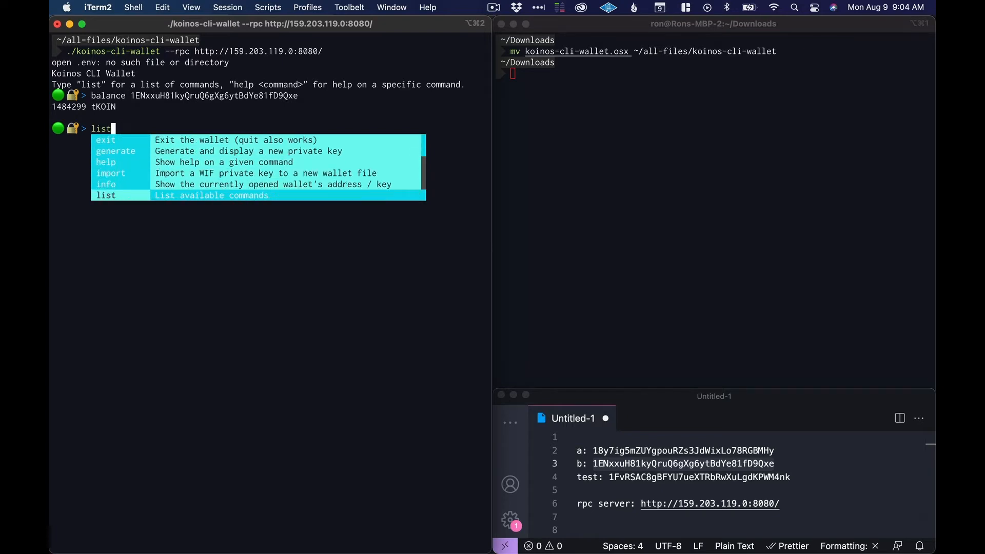
type("info")
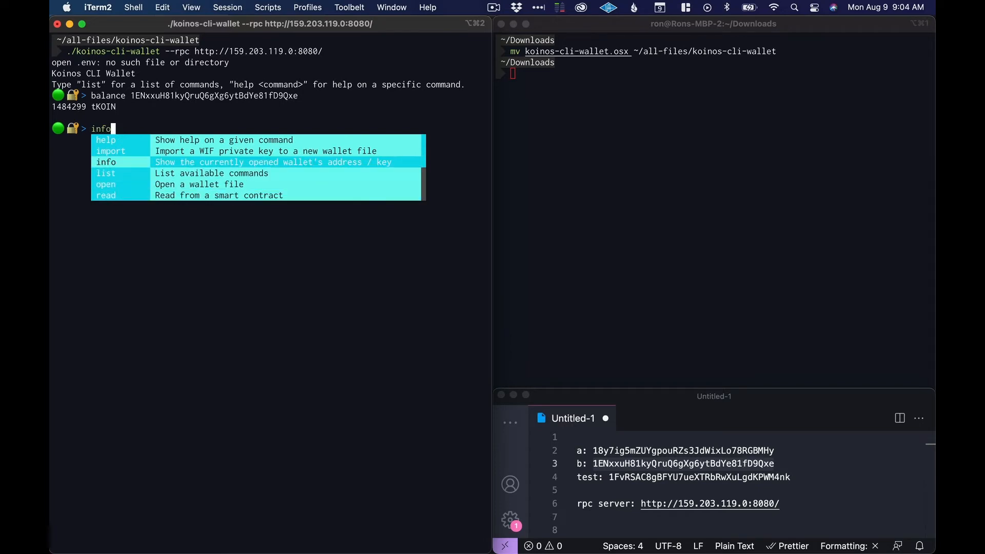
type("call")
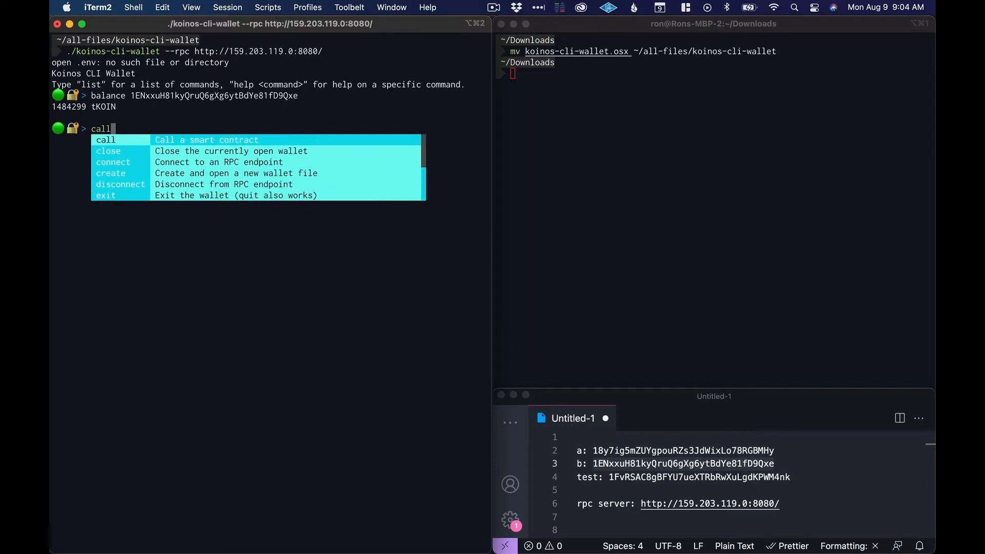
type("reate")
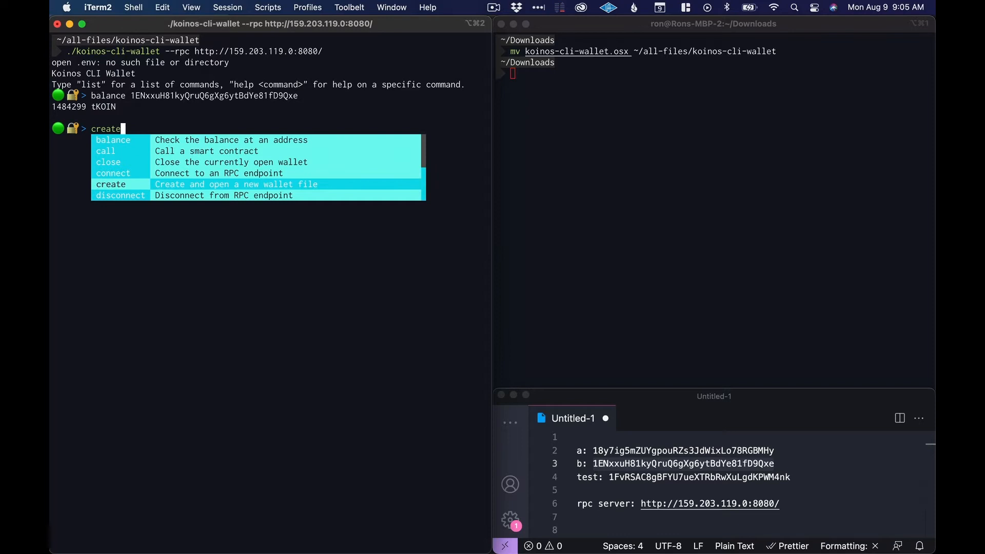
type("help")
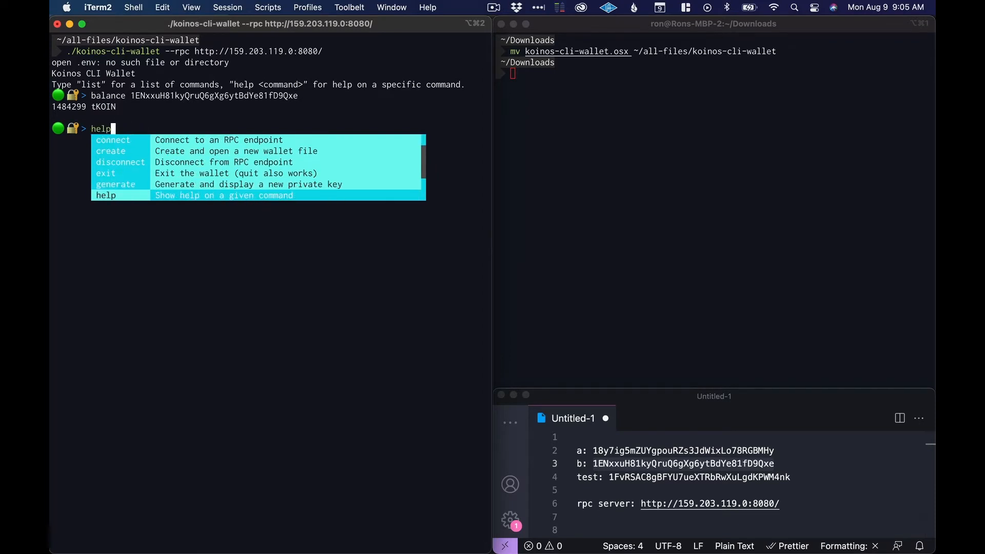
type("create")
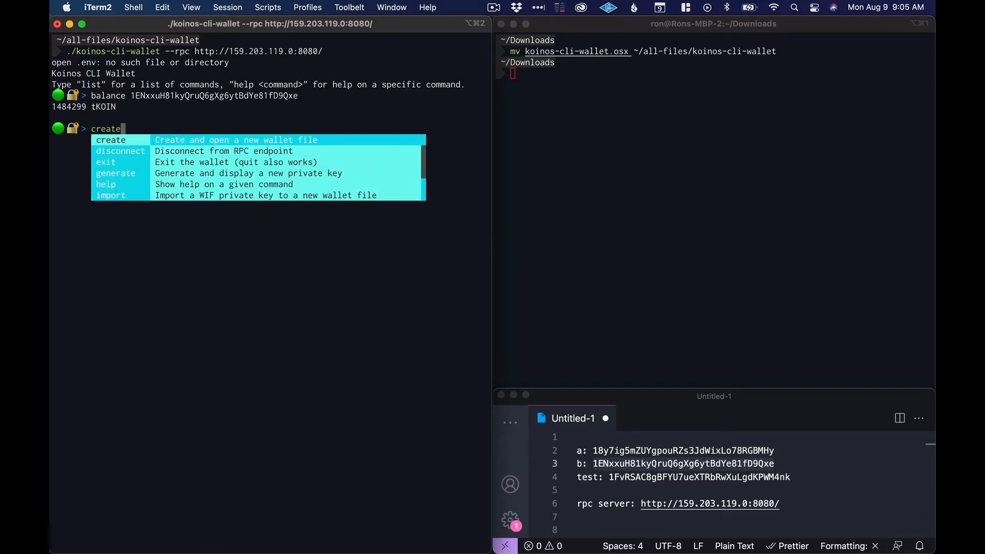
key("Backspace")
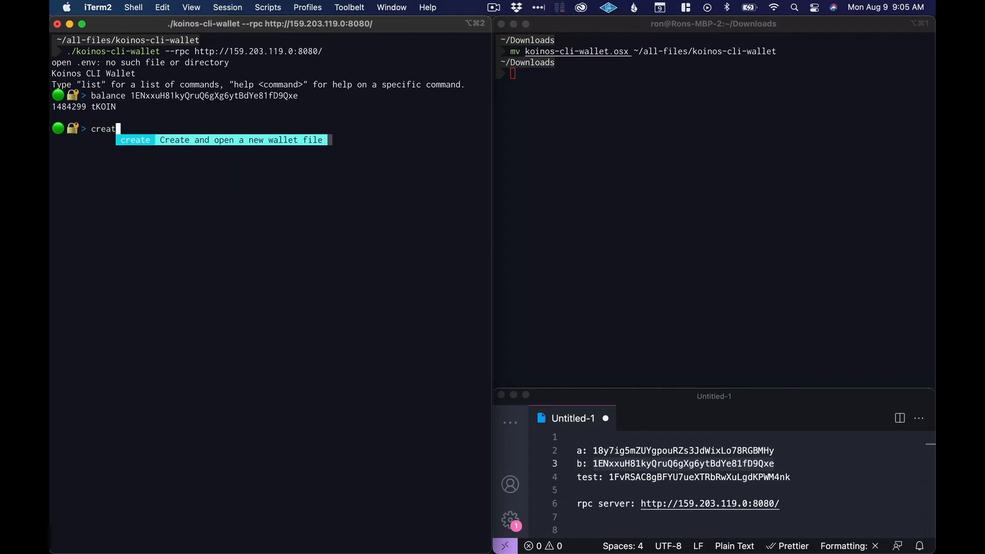
key("Backspace")
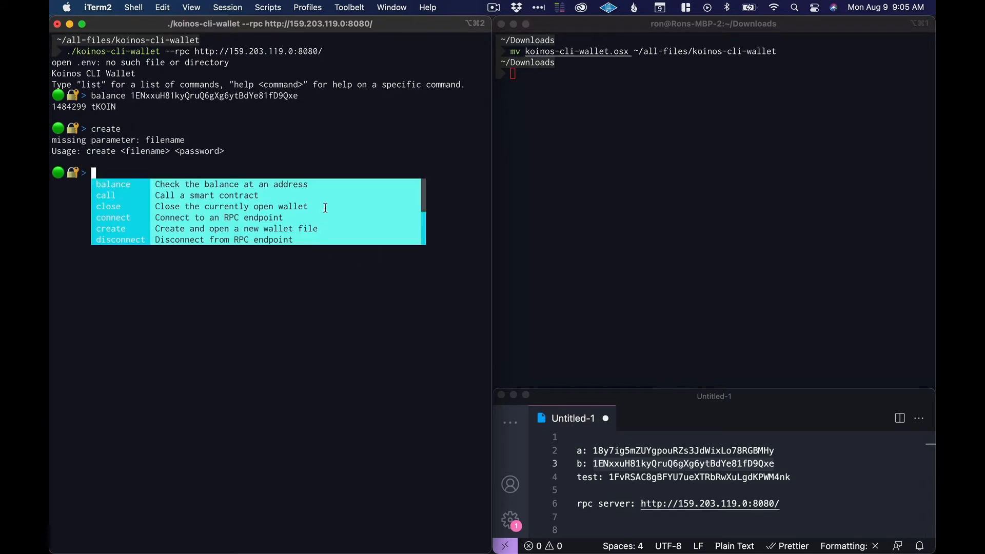
mouse_move(123, 154)
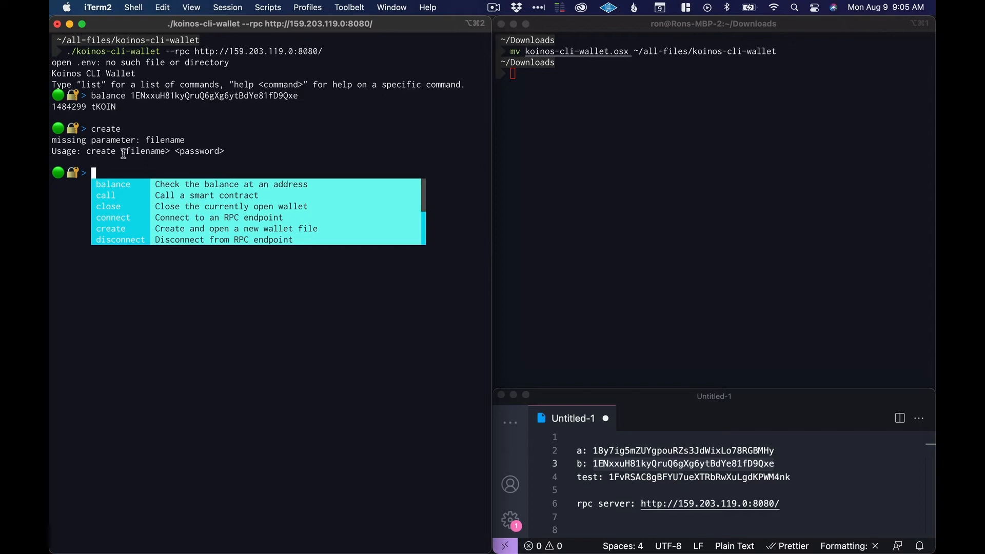
type("cre")
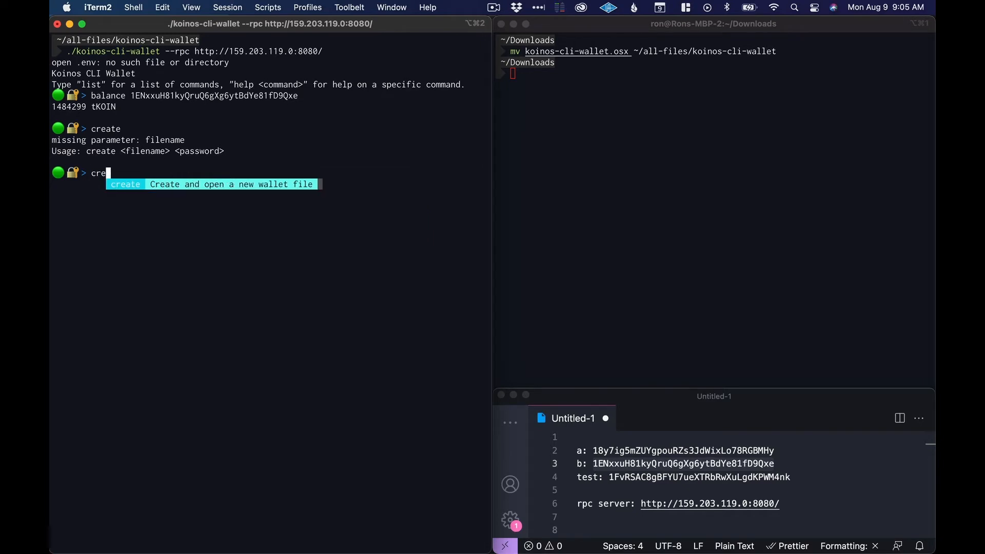
key("Tab")
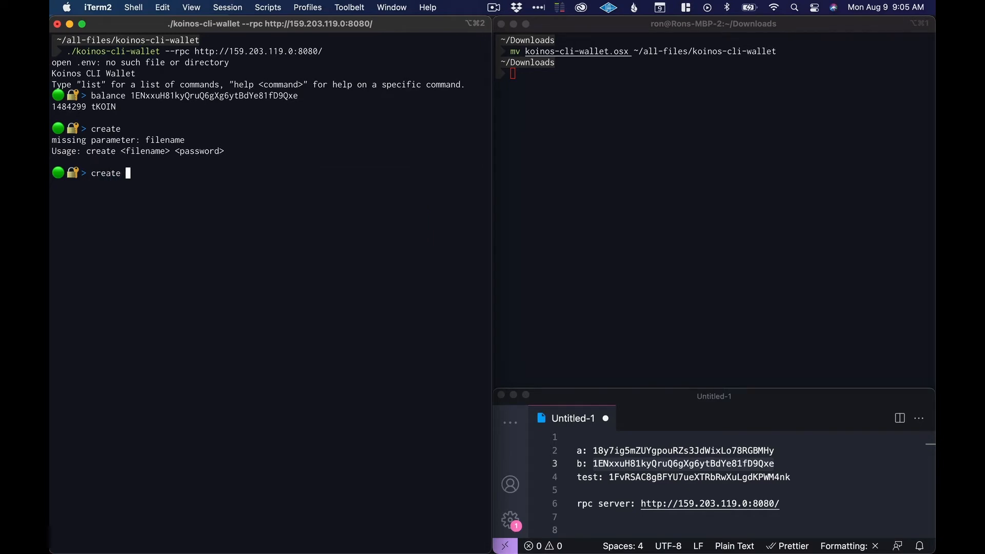
type("rons.wa")
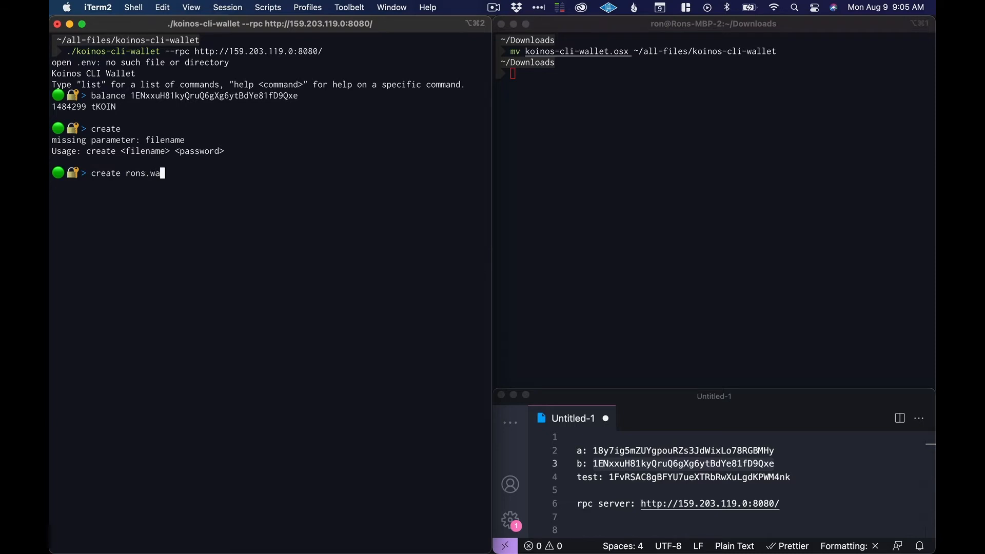
type("llet")
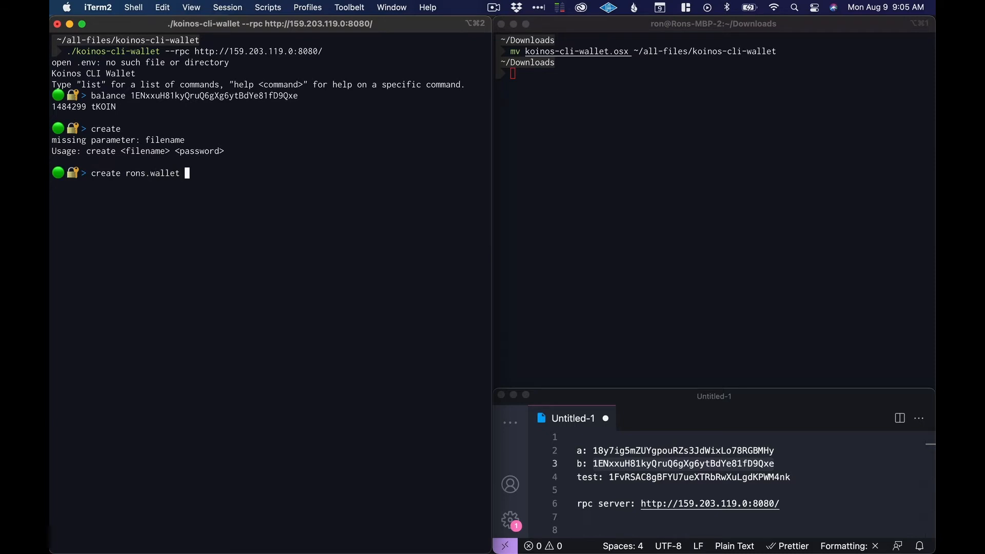
type("password")
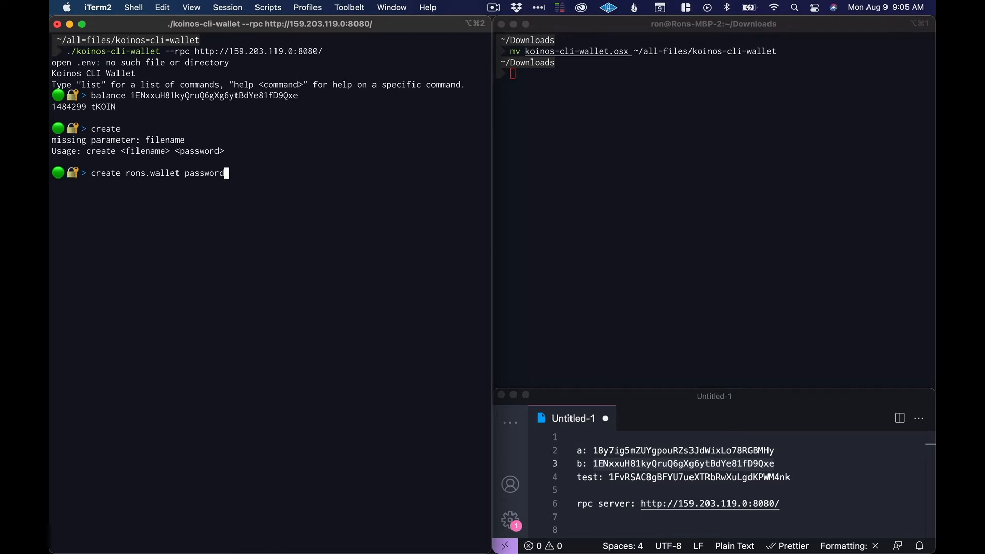
key("Return")
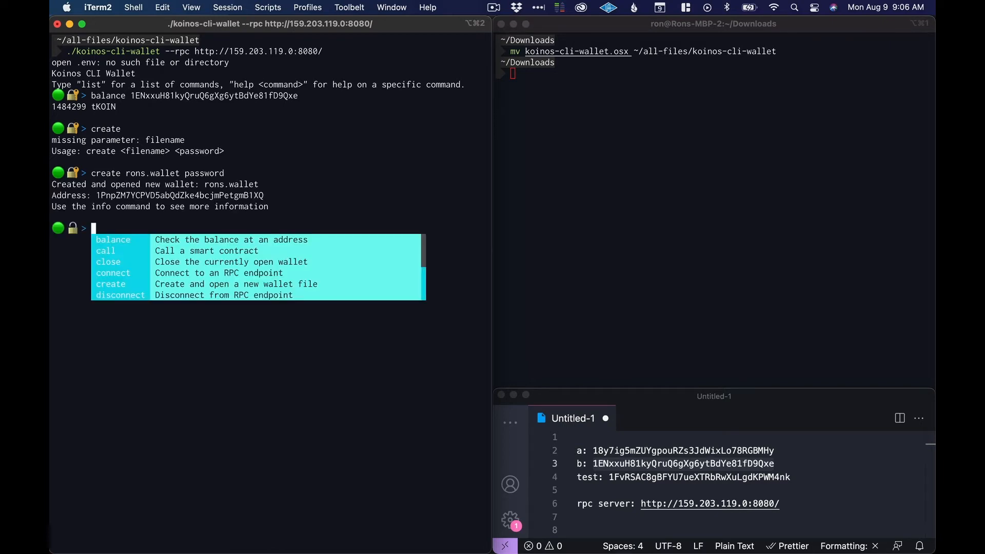
mouse_move(134, 187)
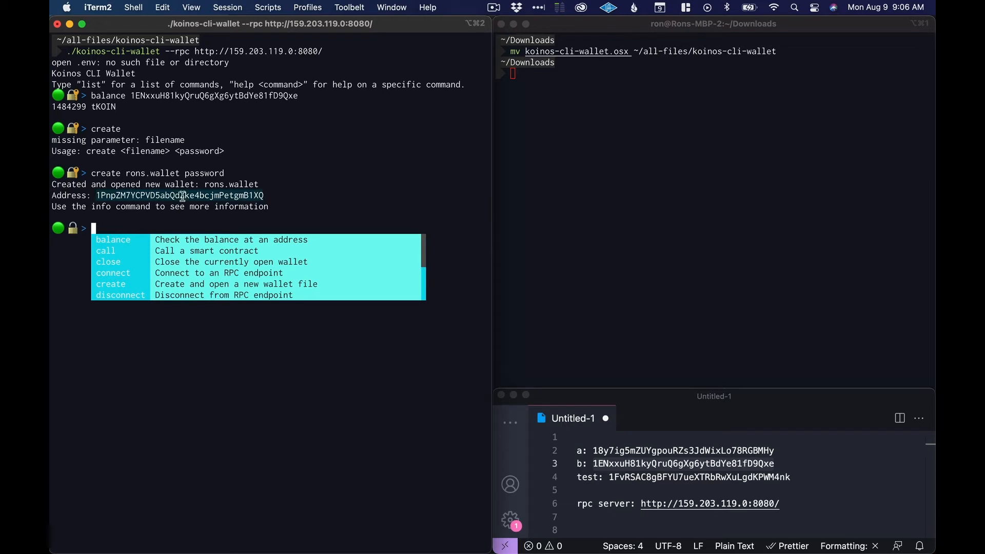
mouse_move(647, 432)
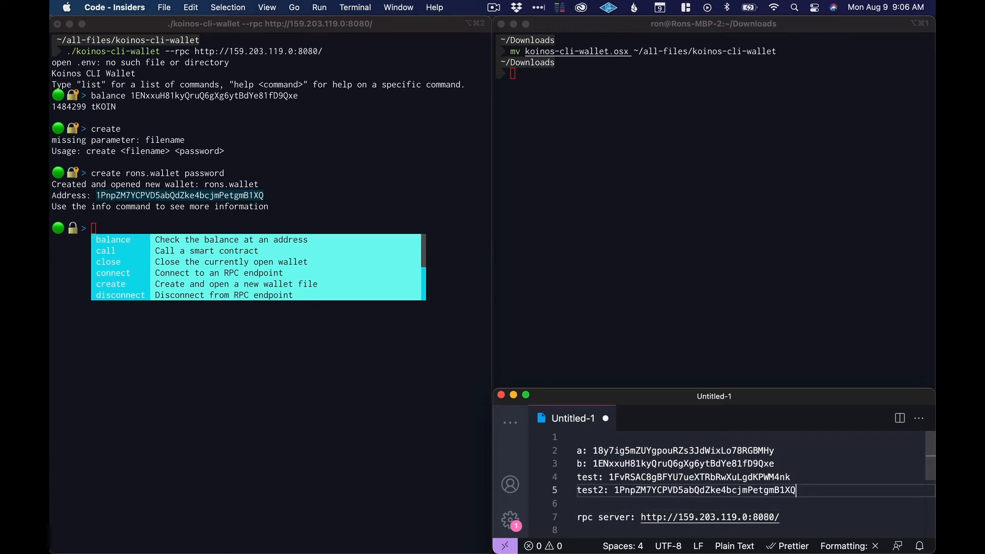
Step: Save the new wallet's address as a test2 line in the Untitled-1 notes
left_click(286, 208)
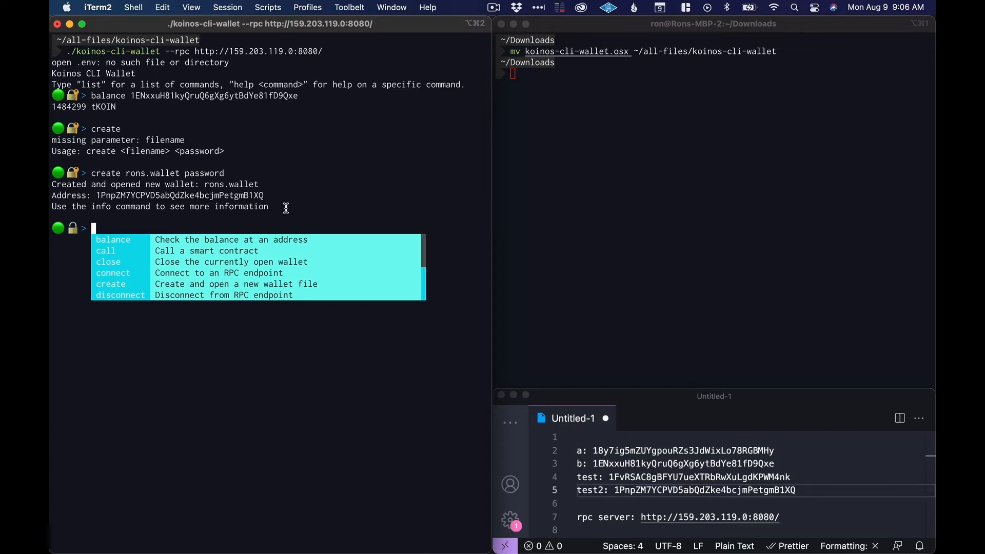
Step: Show the wallet's address and private key with info, then confirm a 0 tKOIN balance
type("in")
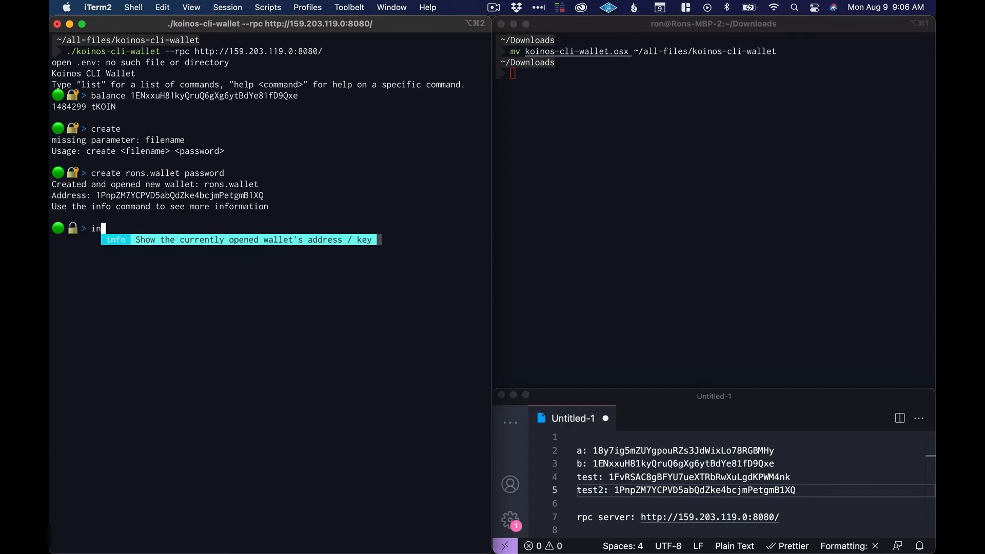
type("fo")
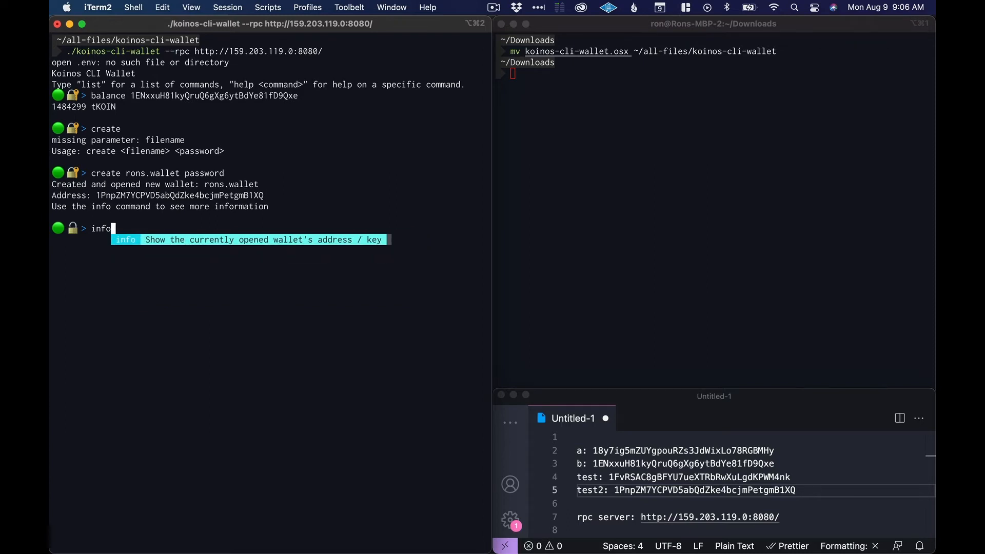
key("Return")
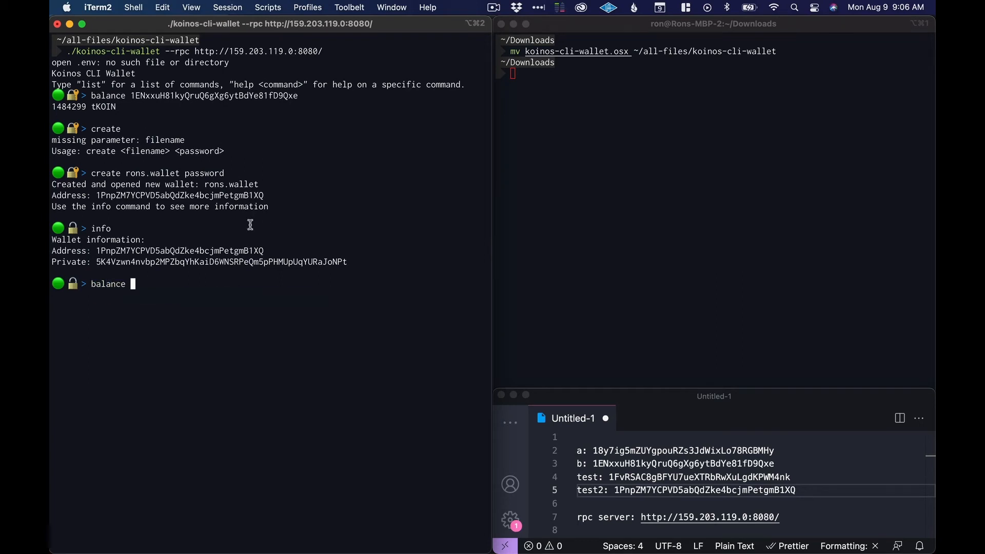
key("Return")
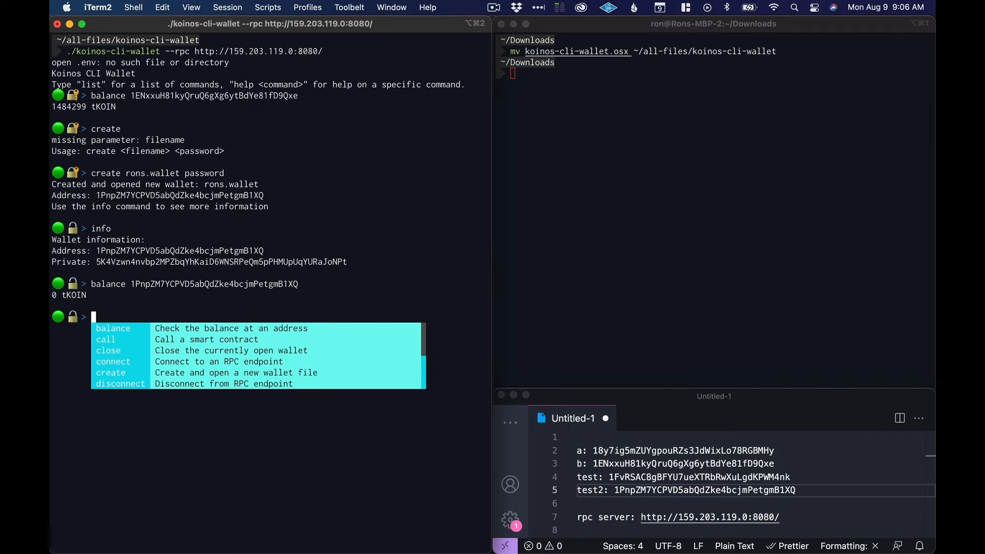
type("connect")
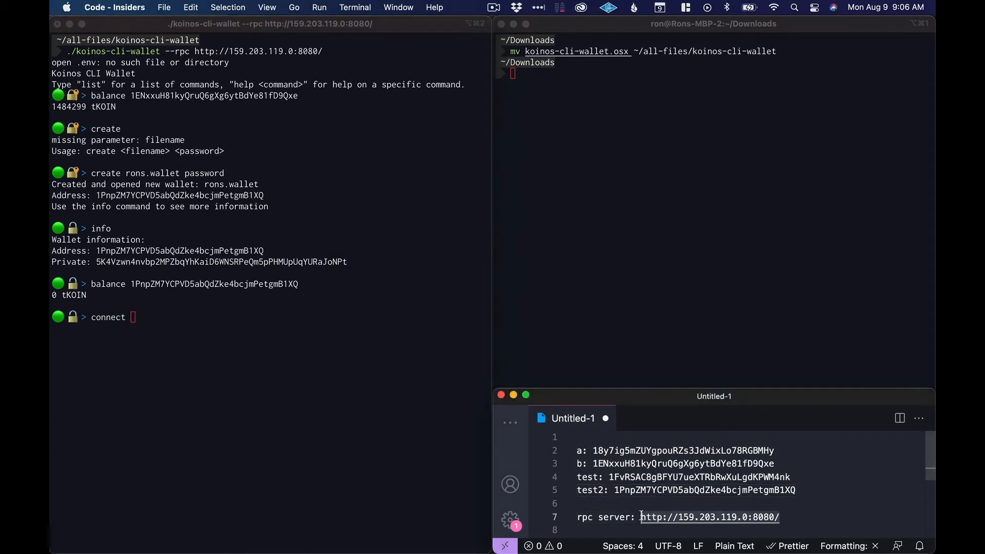
right_click(273, 331)
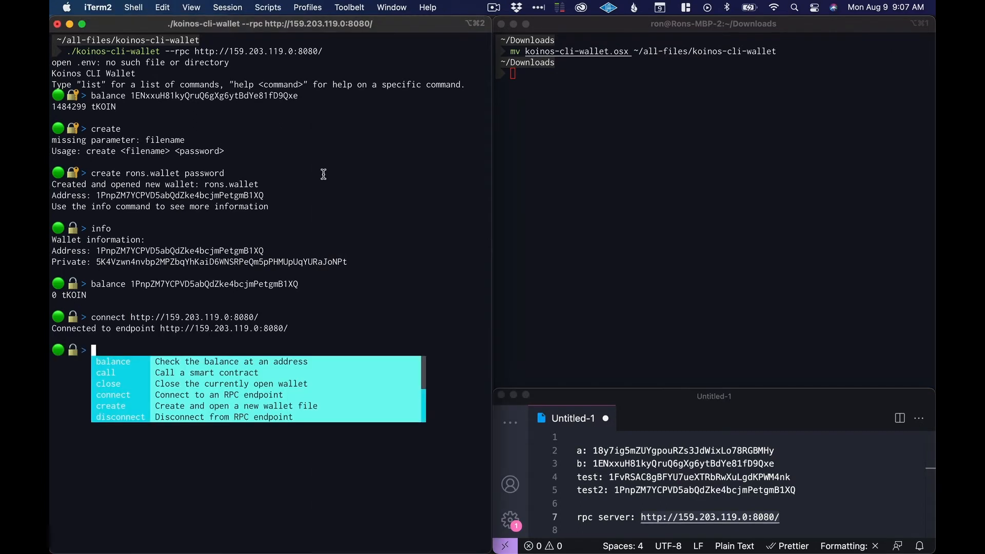
mouse_move(68, 50)
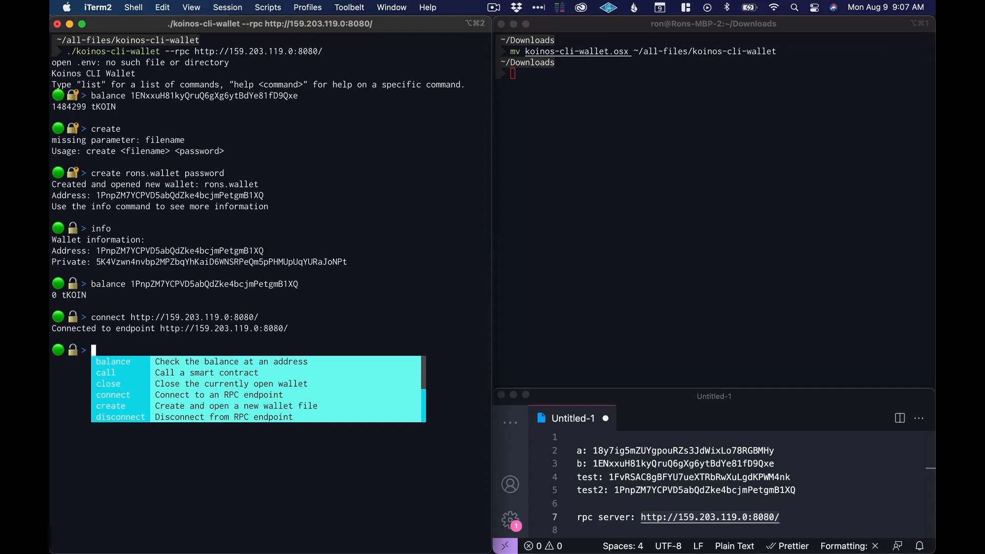
mouse_move(191, 344)
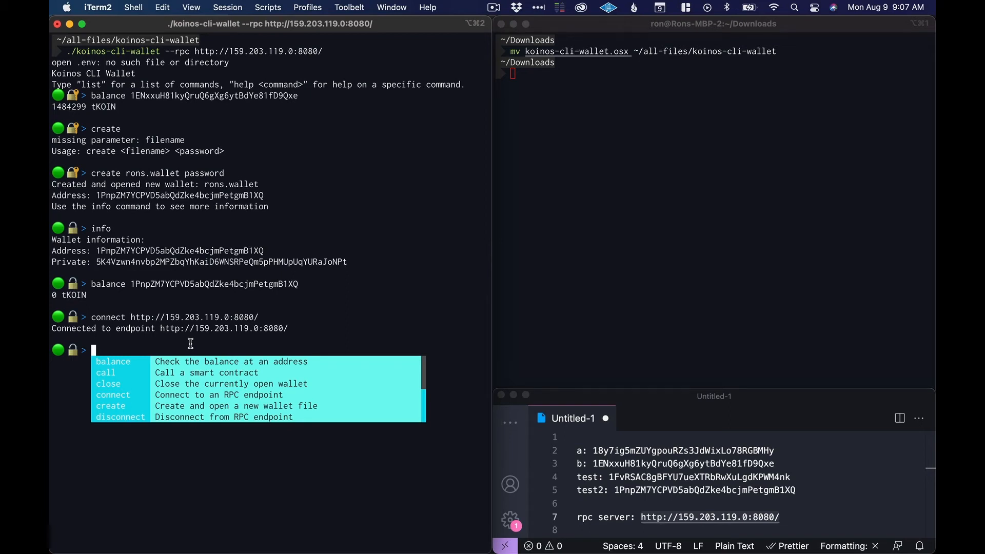
mouse_move(184, 308)
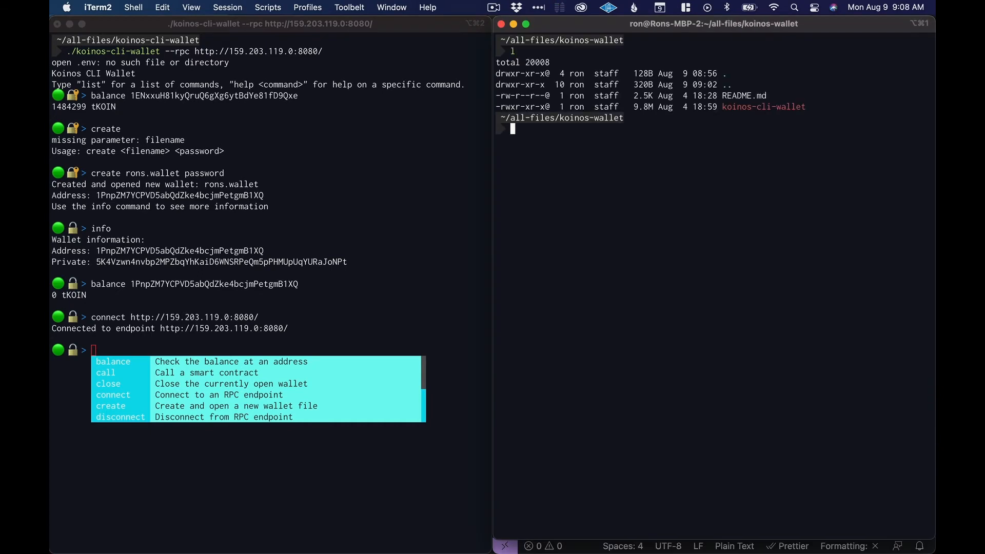
Step: Exit the wallet, confirm rons.wallet is in the folder, and clear the screen
type("exit")
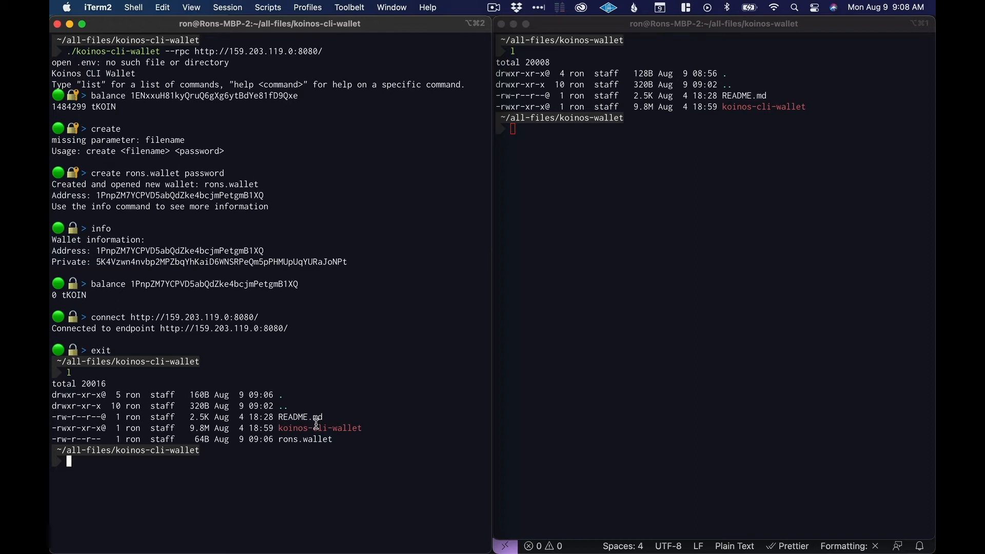
type("clear")
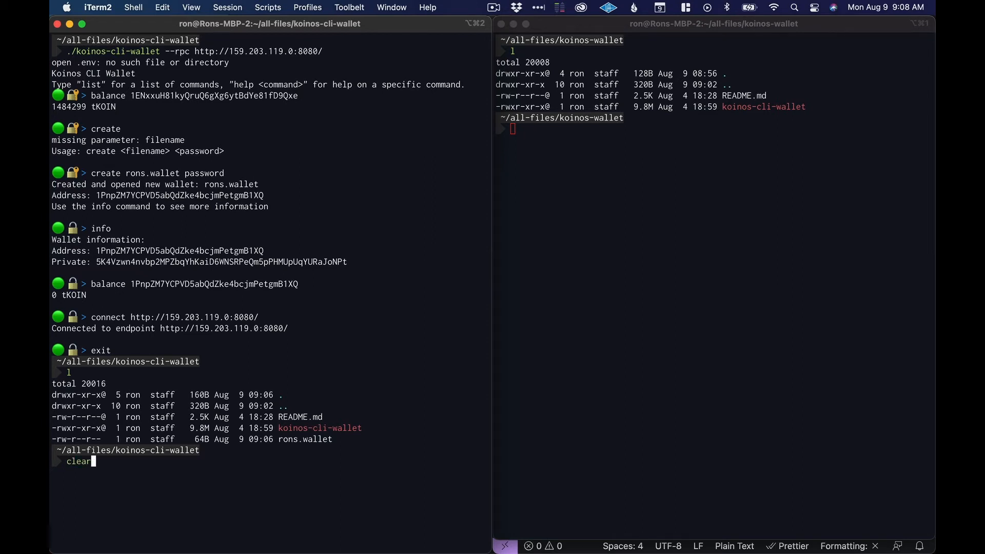
key("Return")
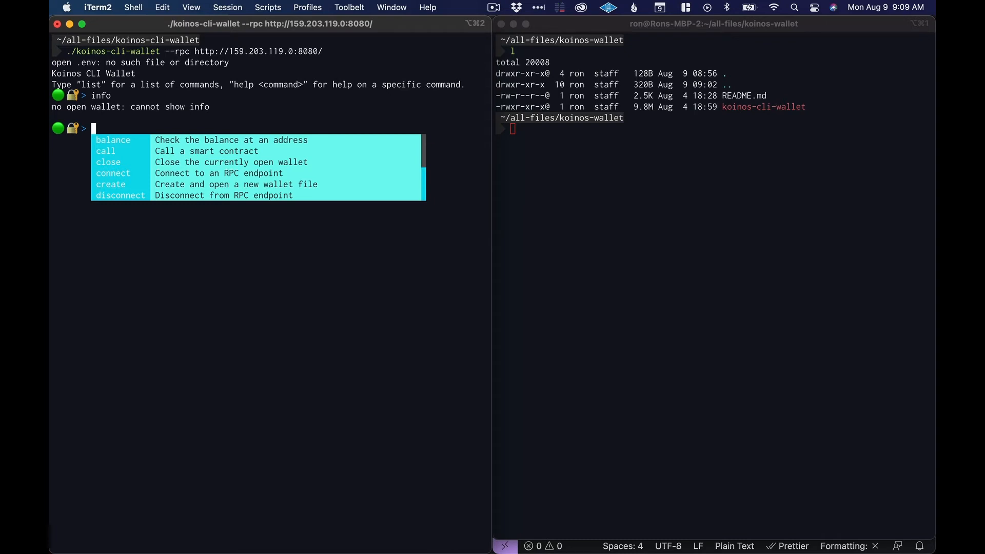
Step: Open rons.wallet with its password at the wallet prompt
type("open")
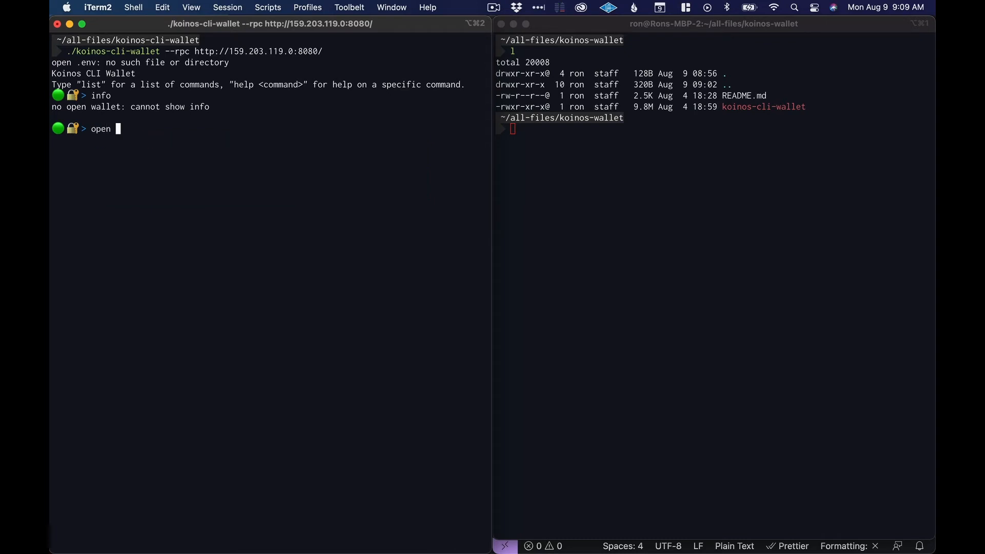
type("rons.")
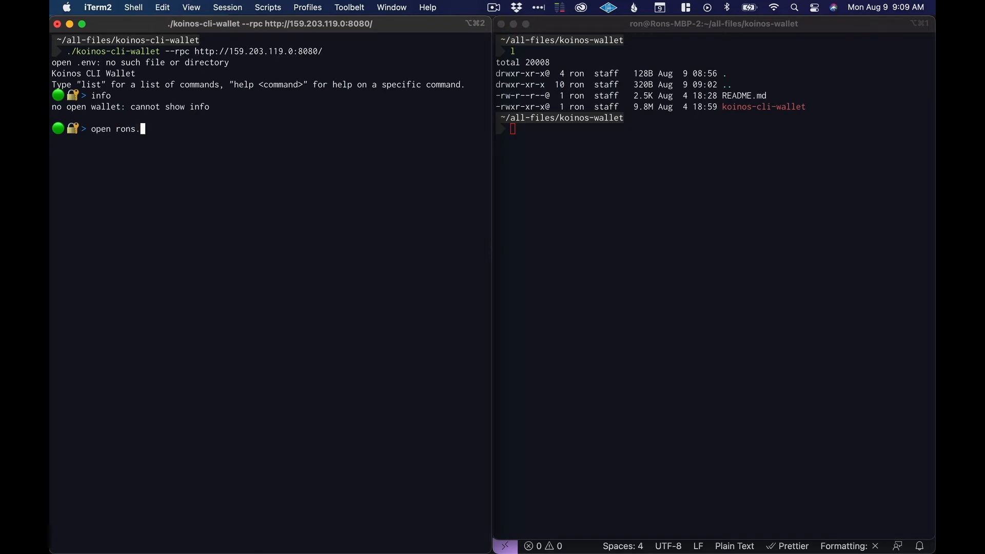
type("wallet passw")
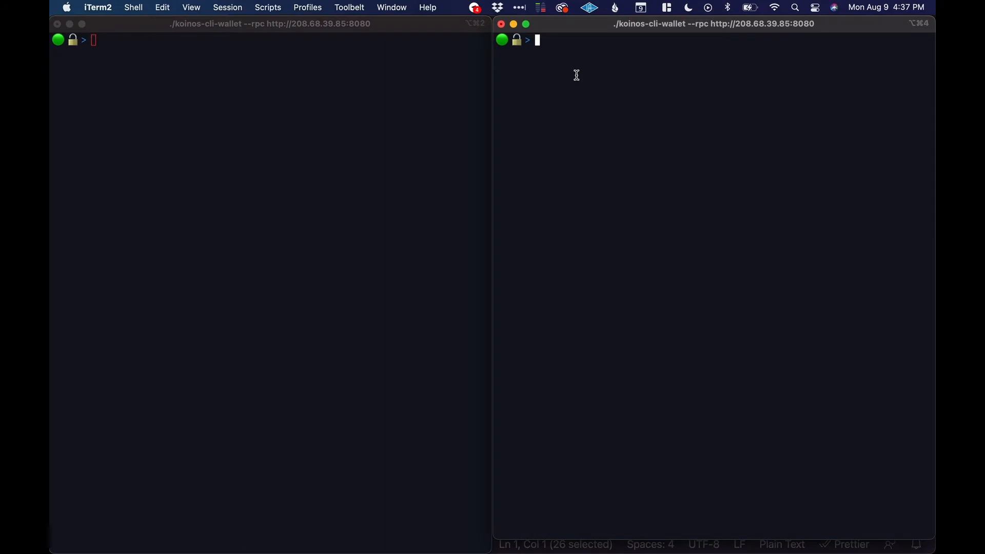
Step: Run balance on the new address in the left wallet session, showing 100 tKOIN
left_click(252, 252)
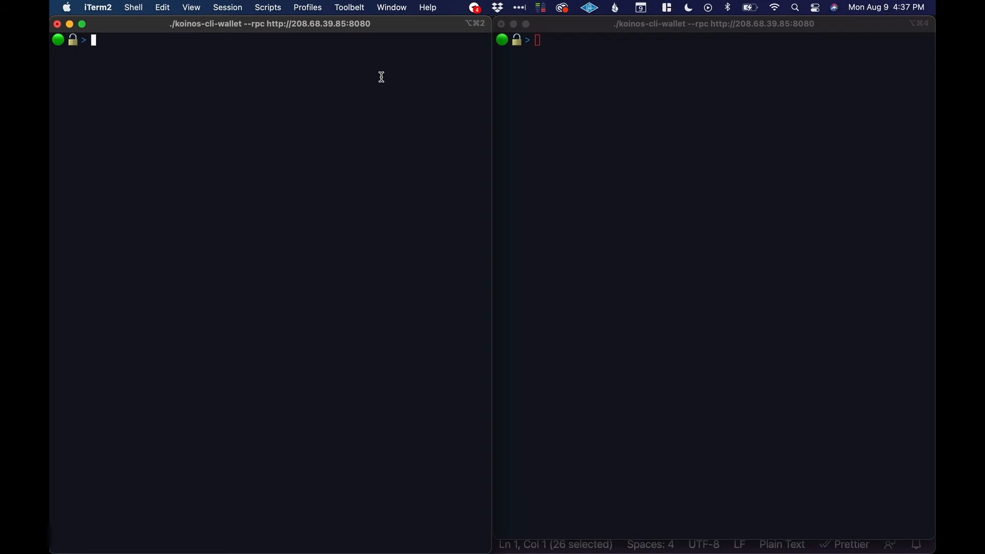
mouse_move(287, 179)
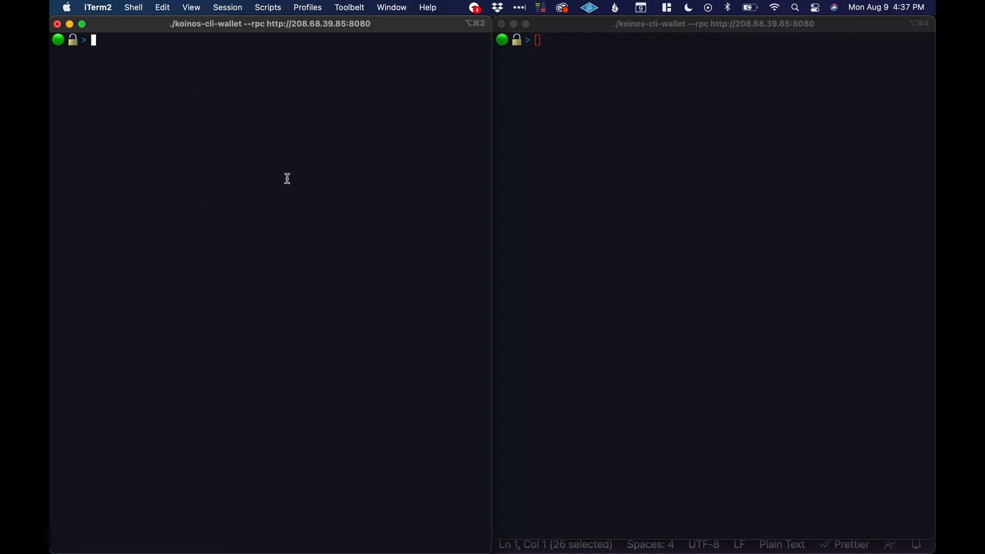
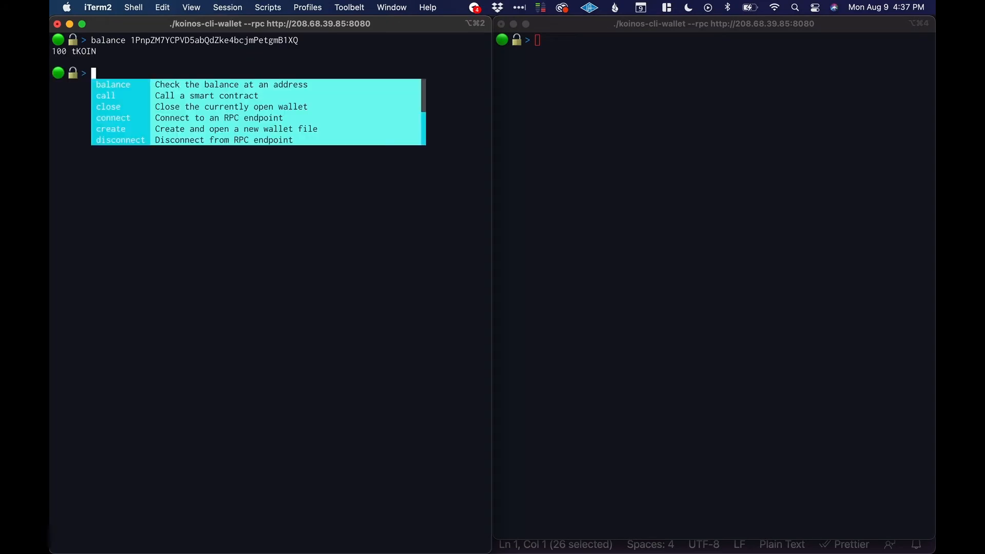
mouse_move(291, 177)
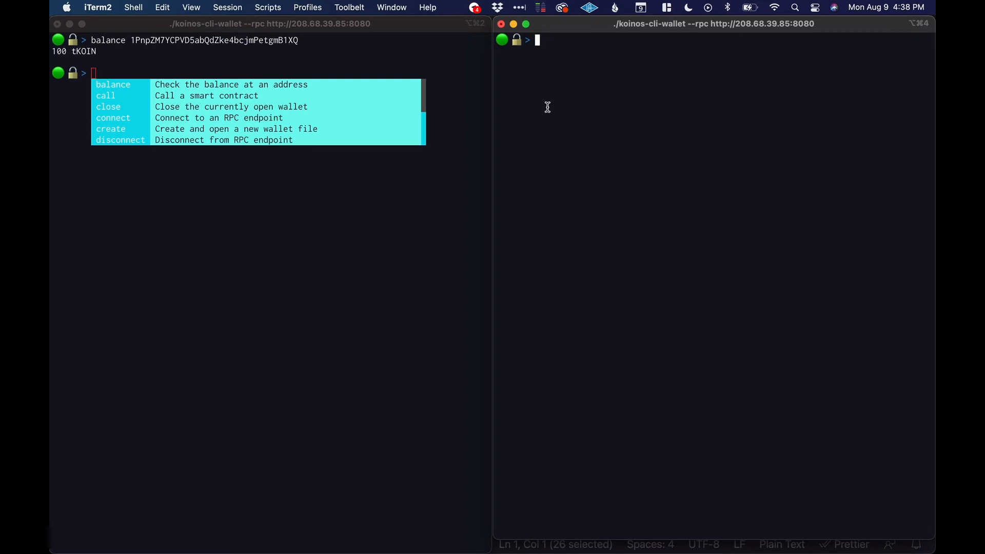
mouse_move(456, 59)
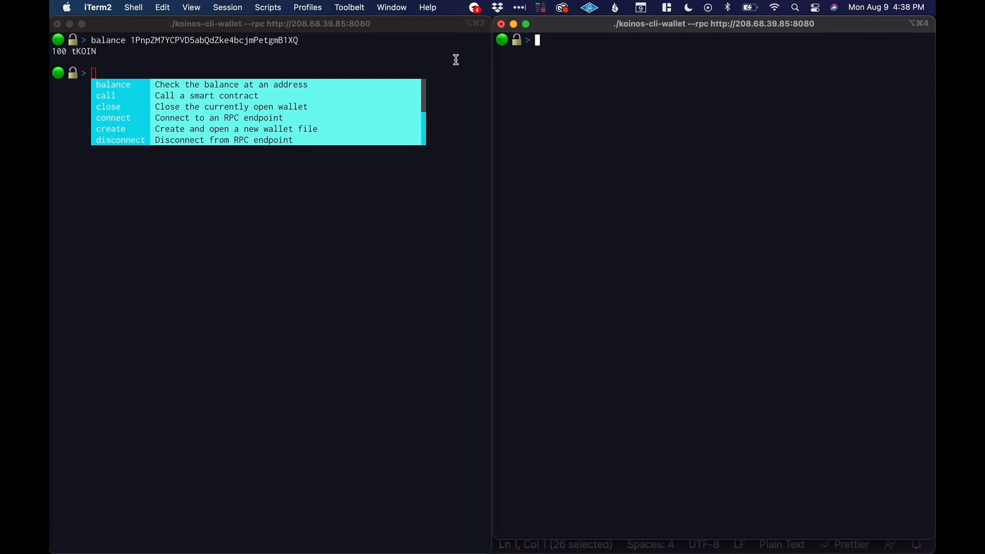
mouse_move(623, 90)
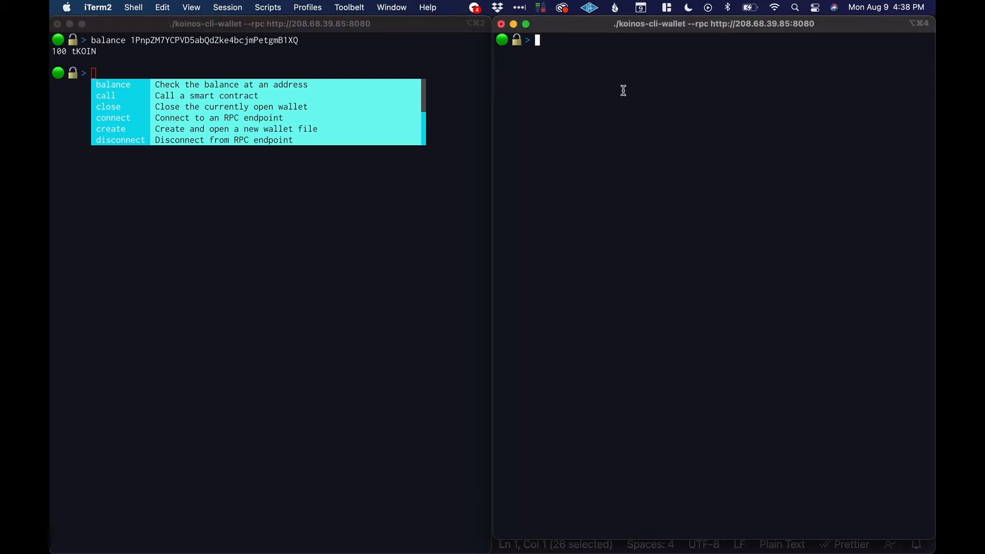
type("sen")
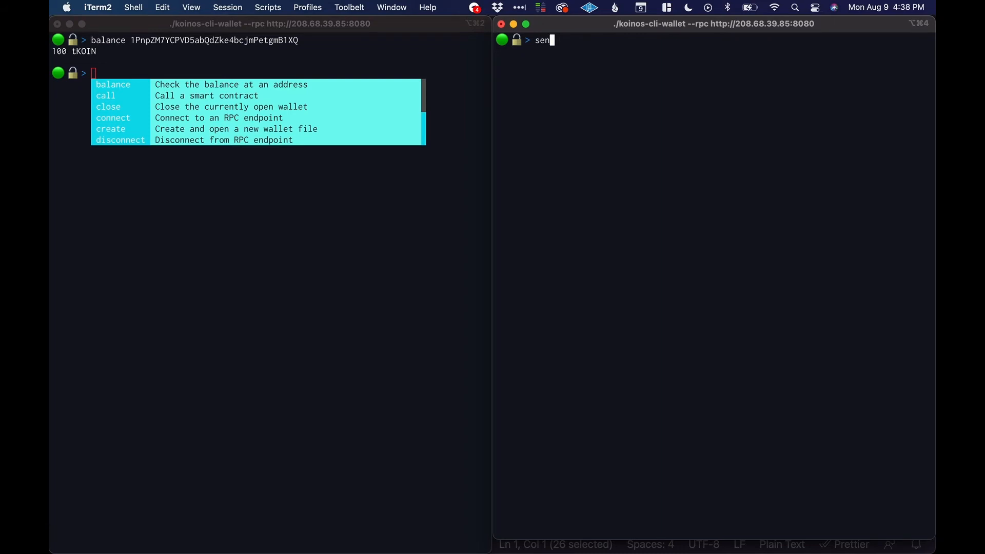
type("transfer 100")
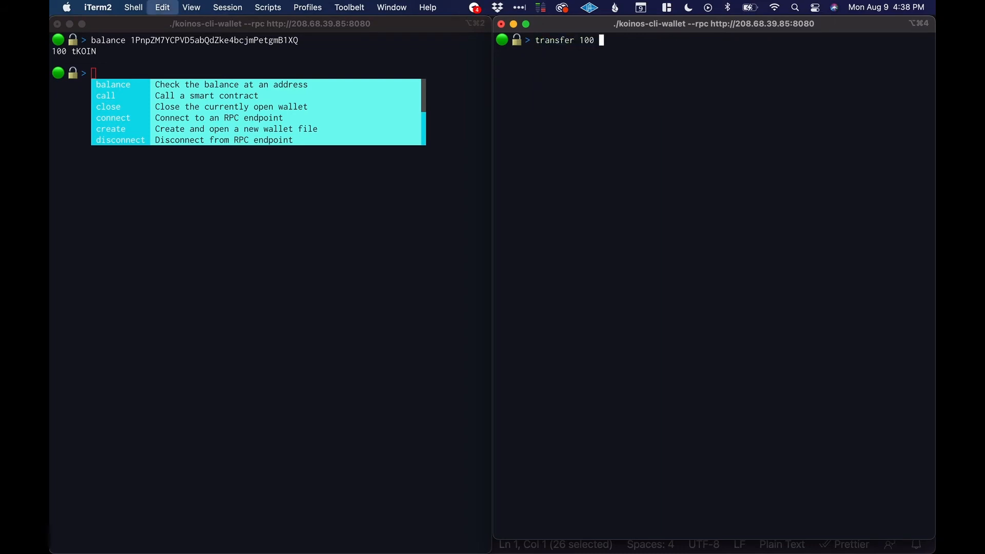
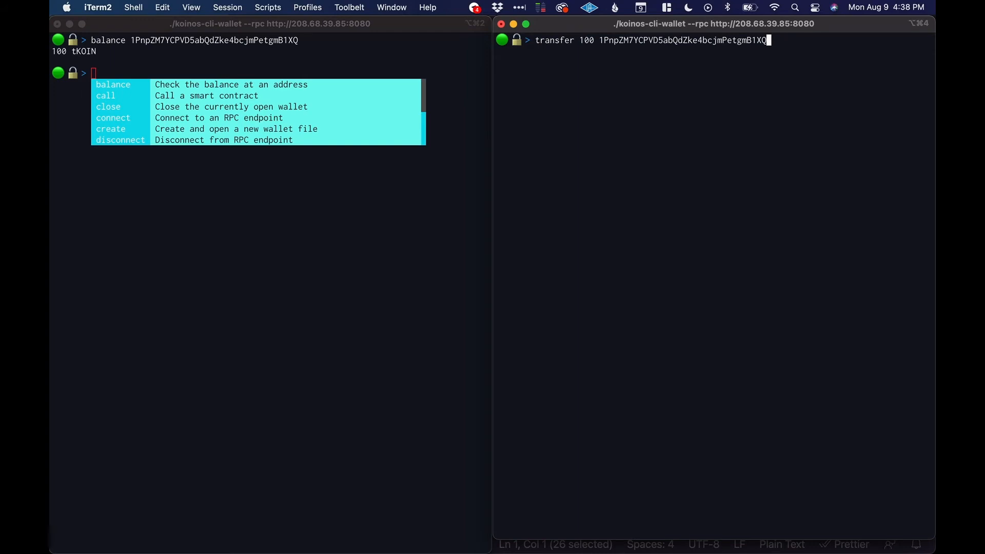
key("Return")
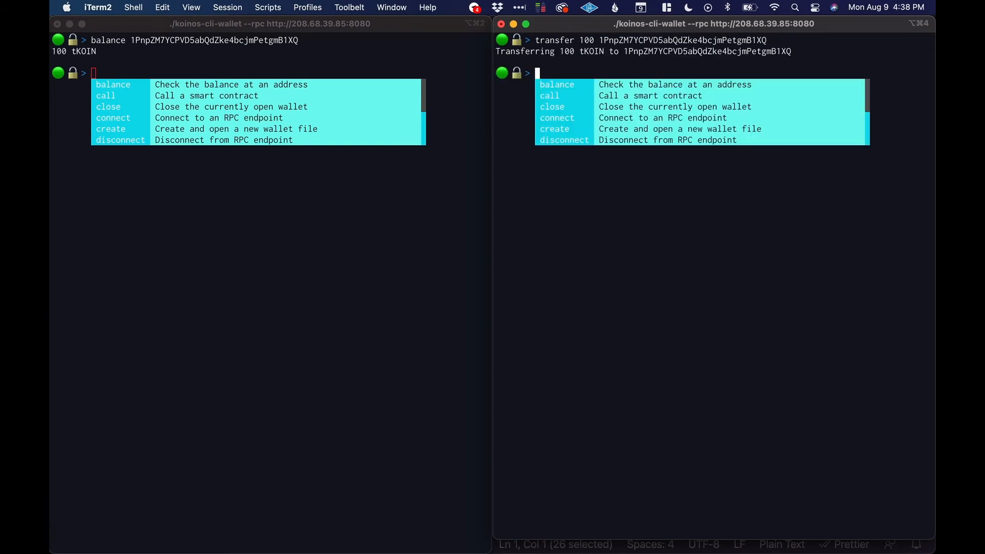
left_click(376, 68)
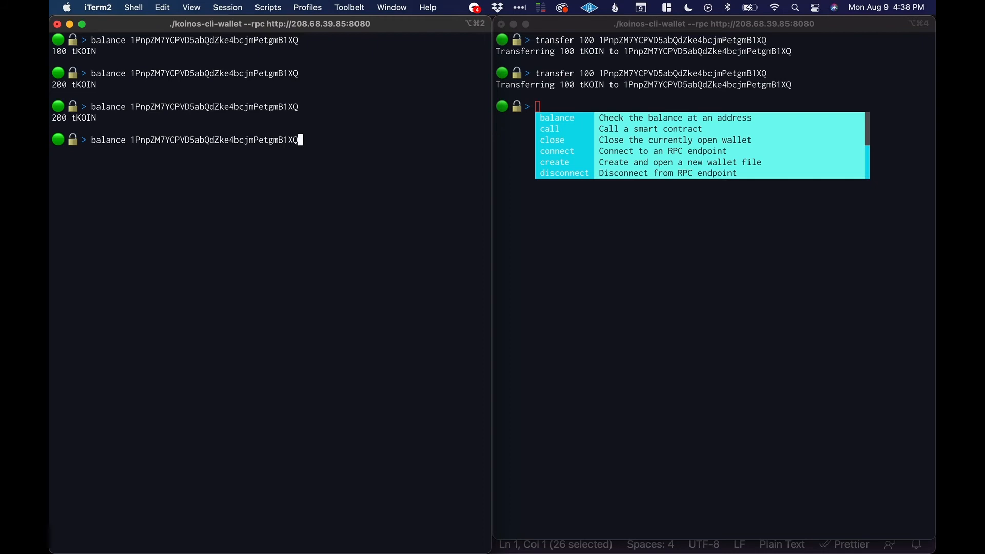
Step: Rerun the address balance check in the left session until it shows 300 tKOIN
key("Return")
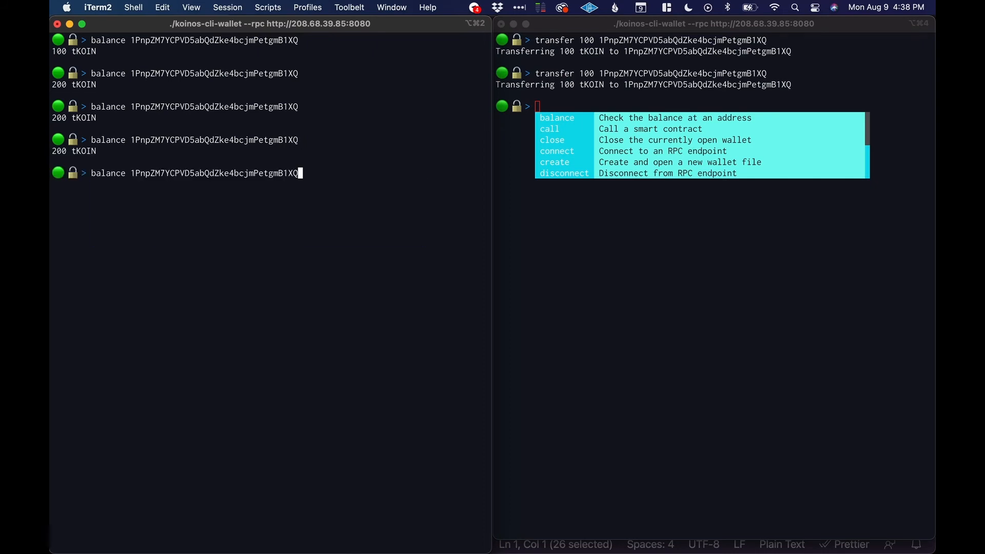
key("Return")
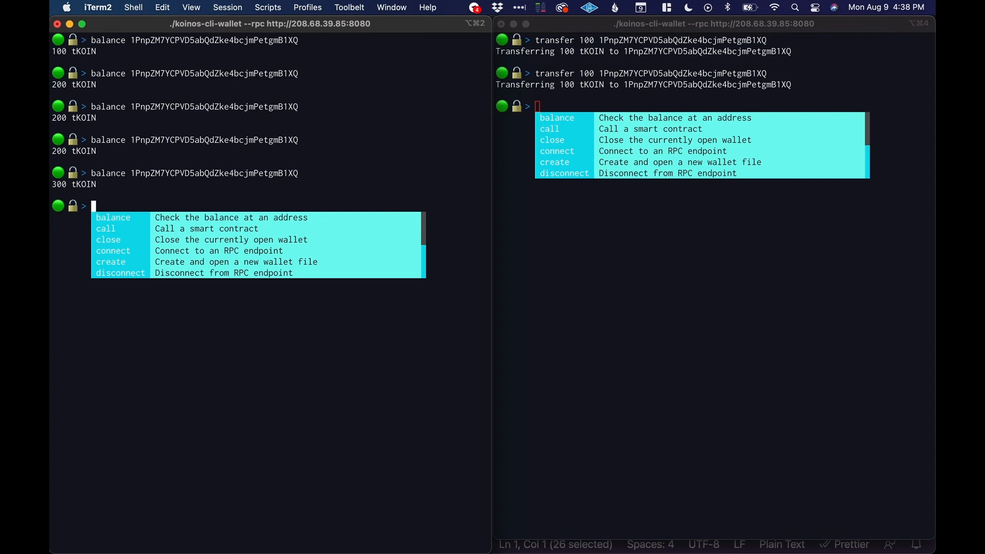
mouse_move(674, 96)
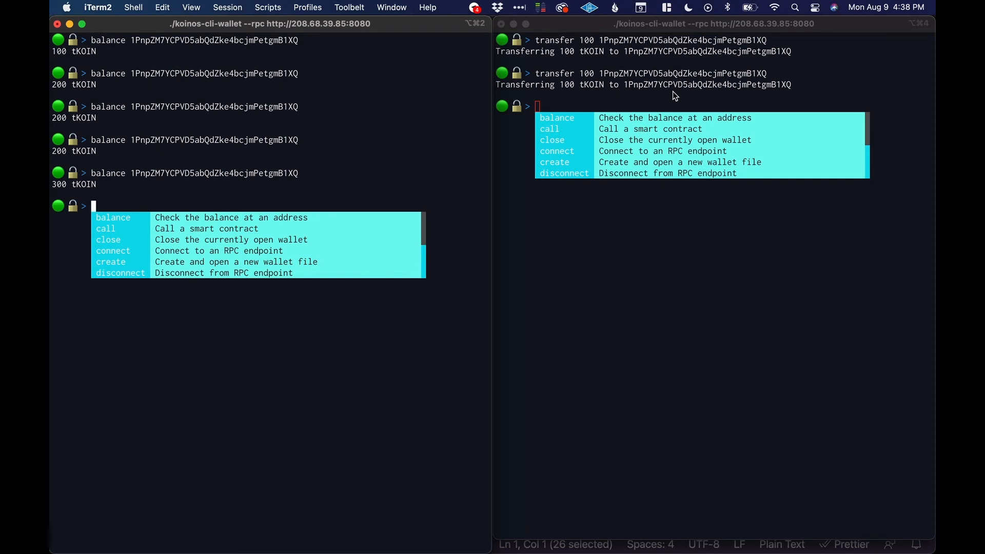
mouse_move(368, 151)
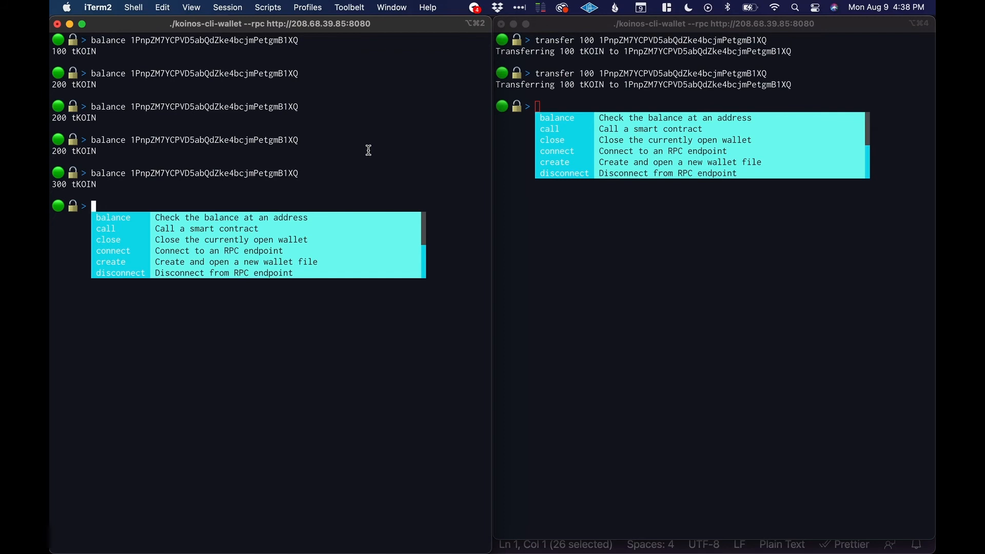
Step: Try balance, exit, generate and a bare import to reveal import's private-key, filename, password usage
type("balance")
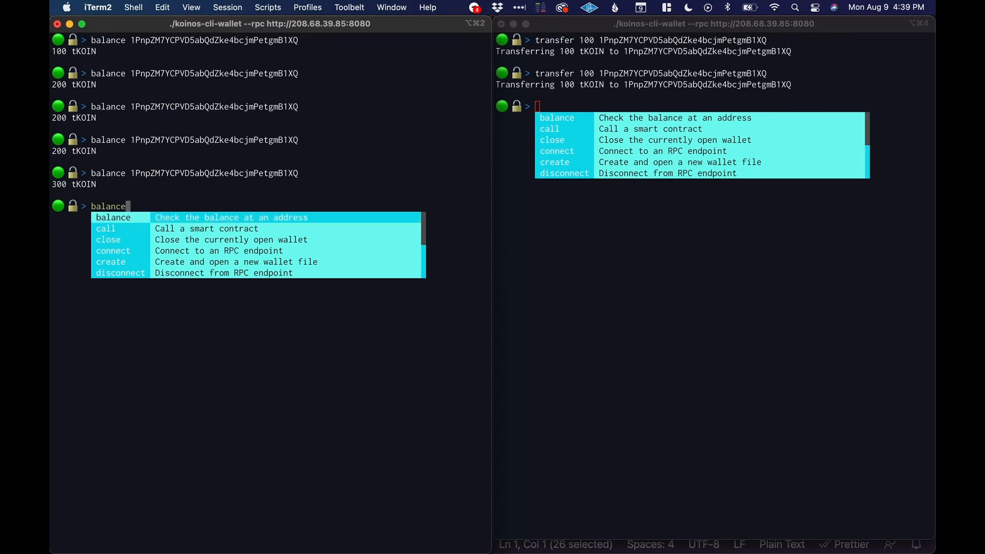
type("exit")
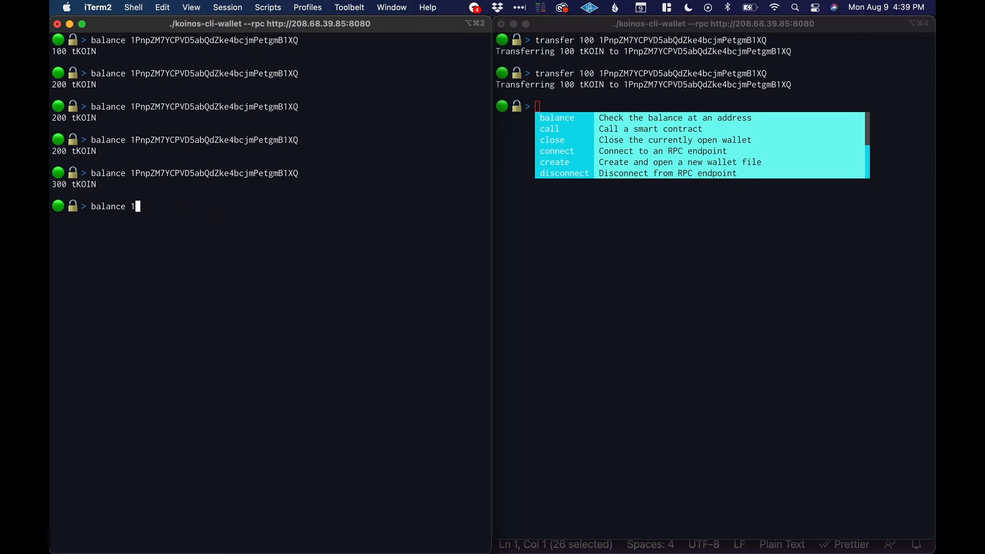
type("generate")
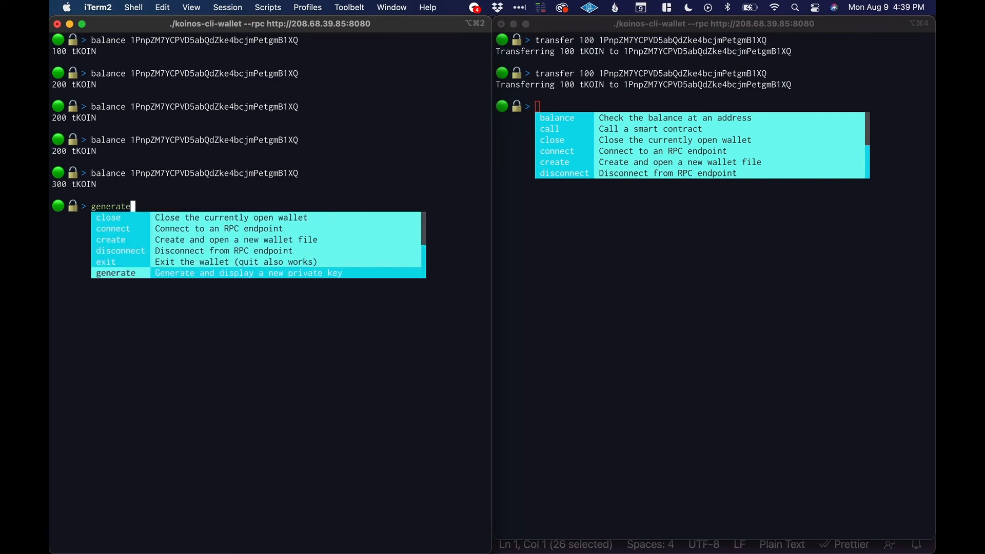
type("import")
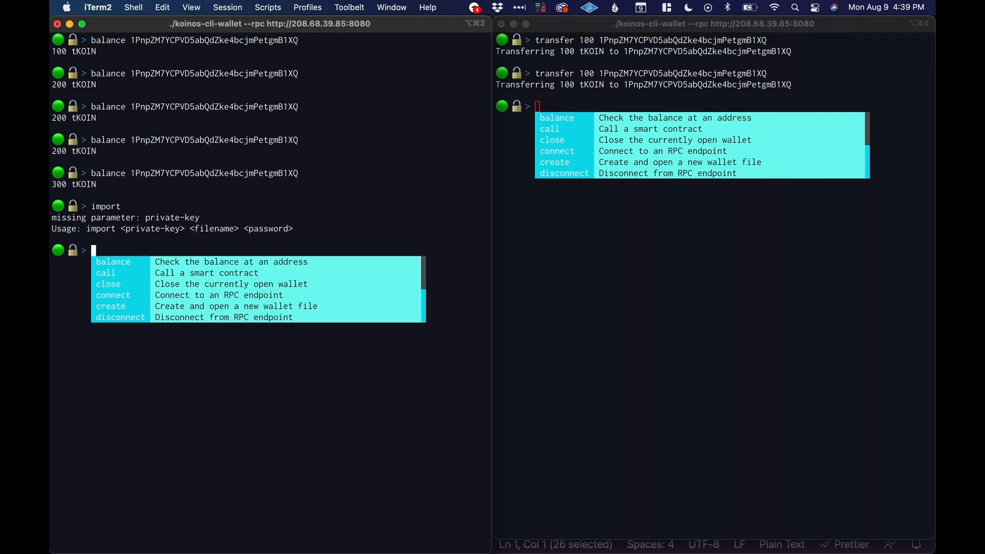
mouse_move(112, 234)
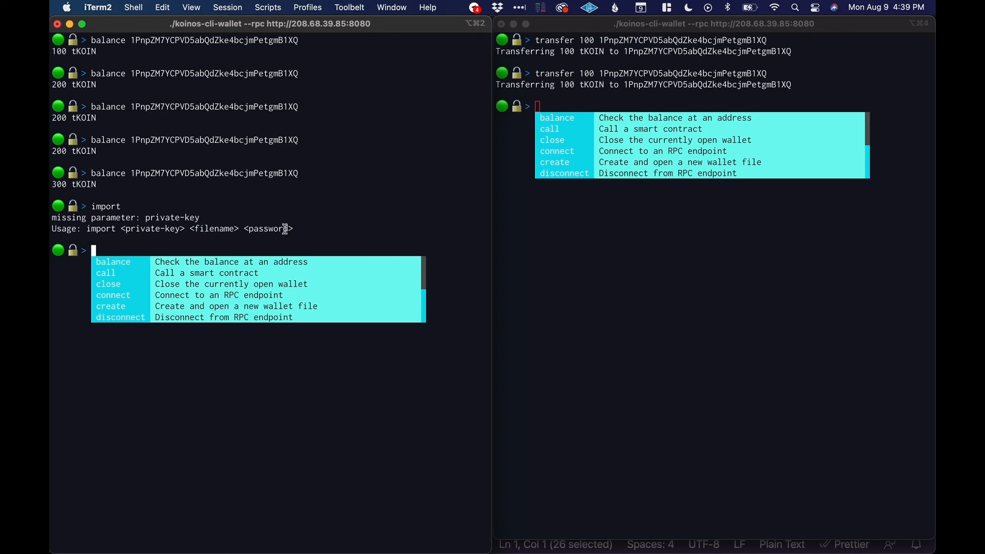
mouse_move(650, 292)
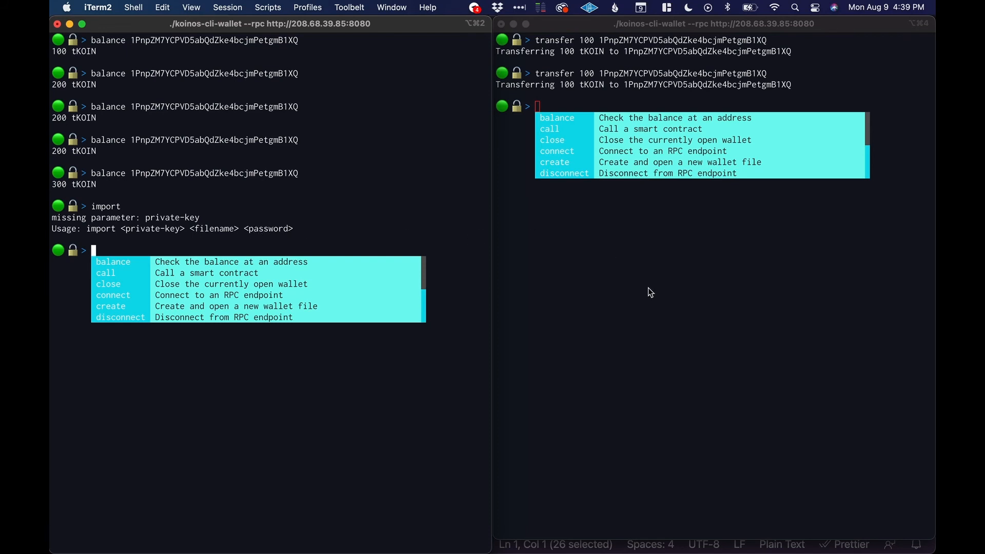
mouse_move(283, 233)
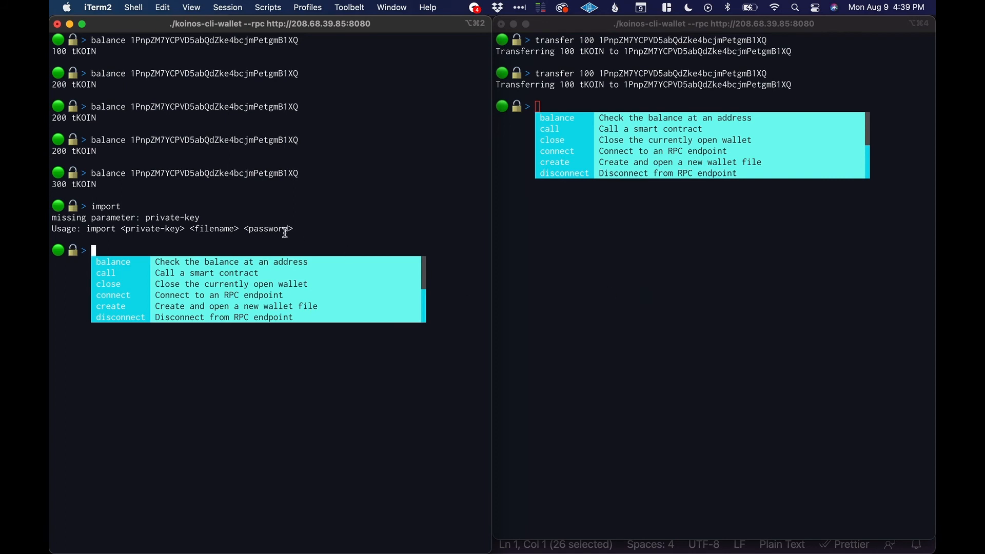
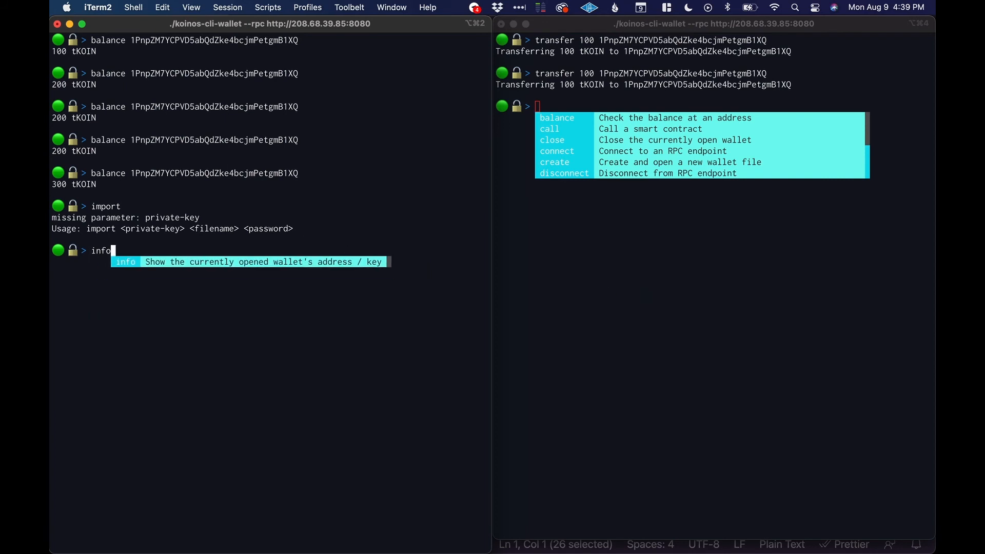
Step: Display the open wallet's address and private key with info, then begin an import command
key("Return")
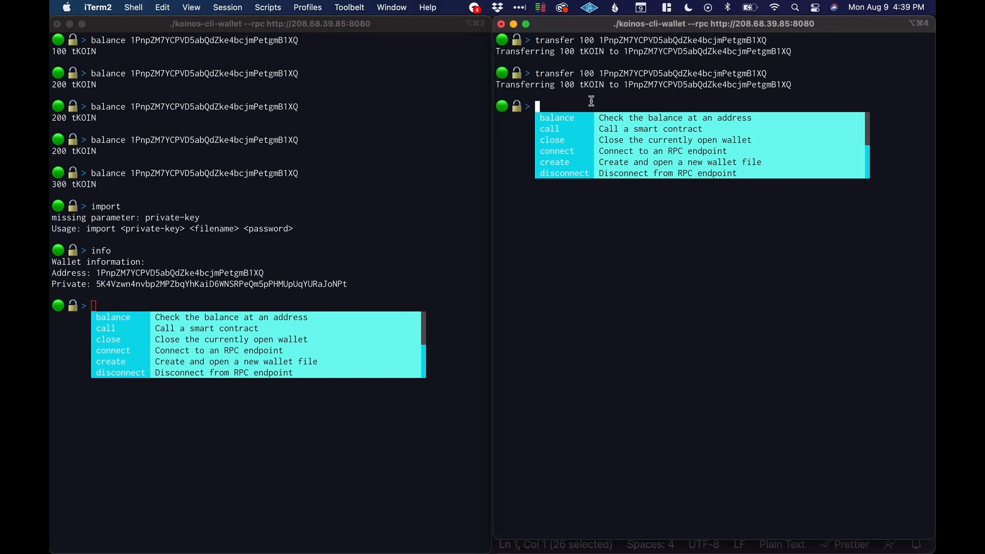
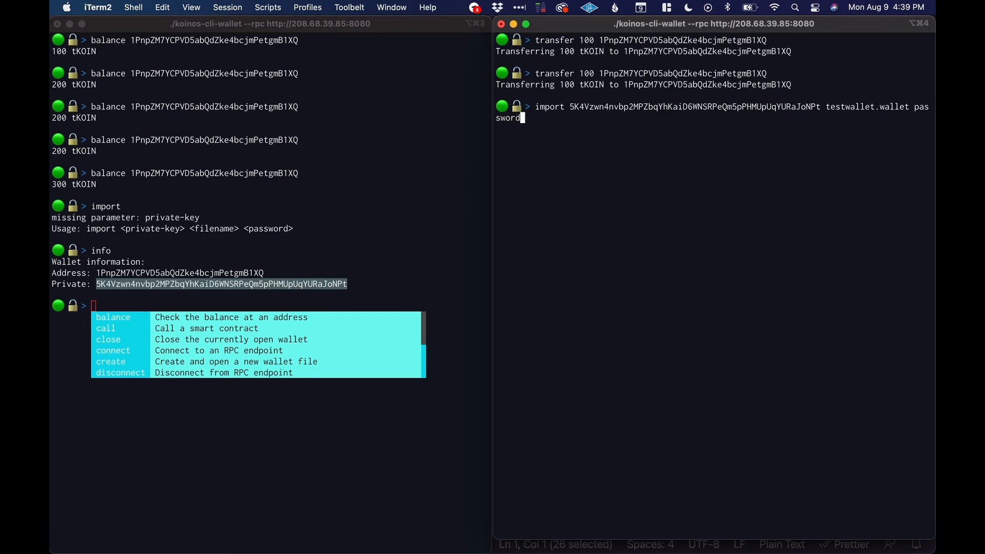
key("Return")
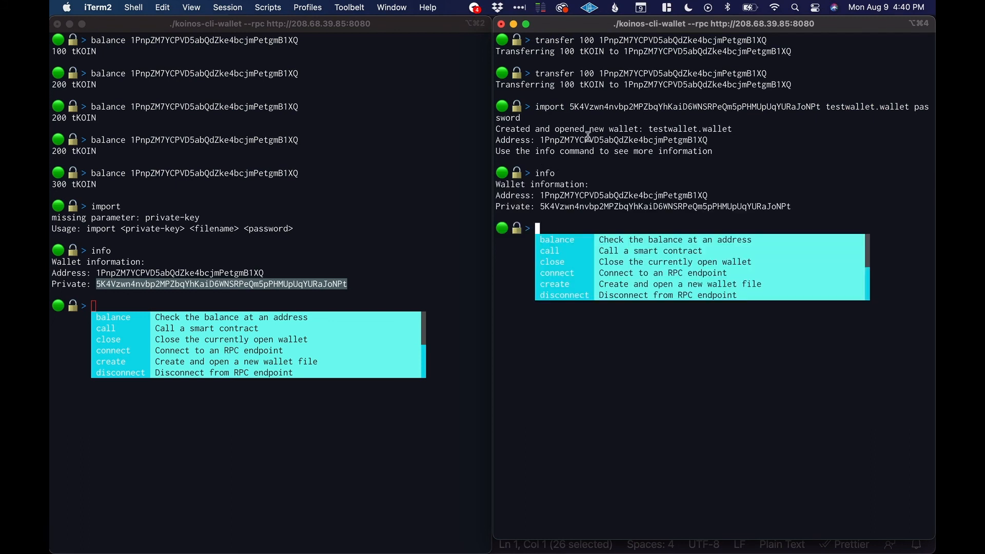
mouse_move(297, 284)
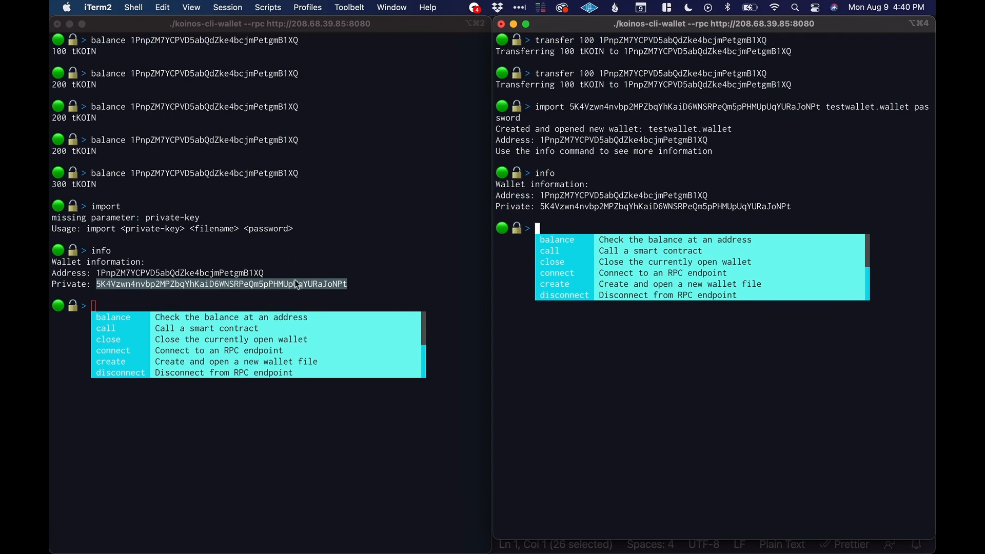
mouse_move(610, 218)
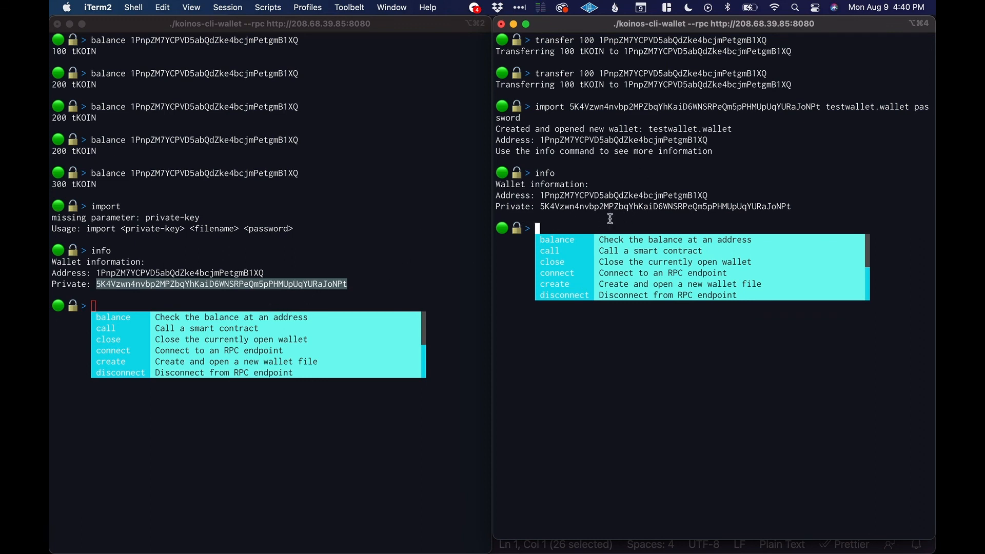